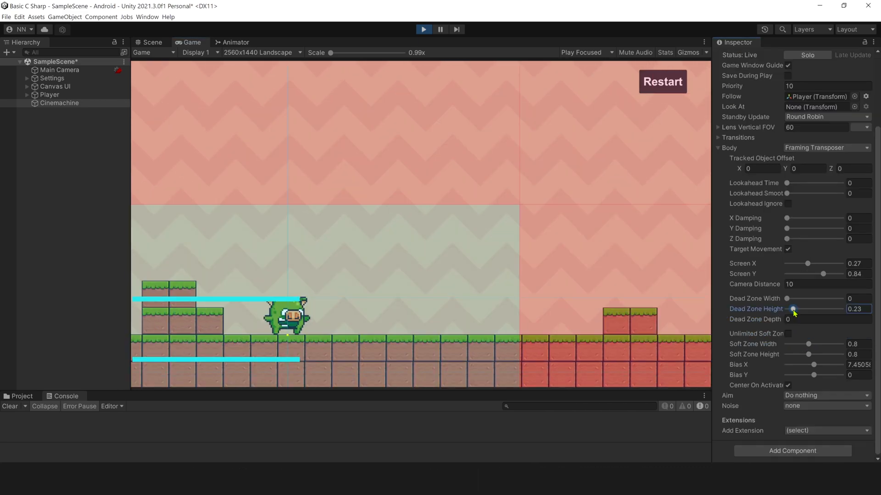
- Adjust the camera's Dead Zone Height while previewing the Cinemachine settings
{"action": "left_click_drag", "start_coordinate": [794, 309], "coordinate": [815, 309]}
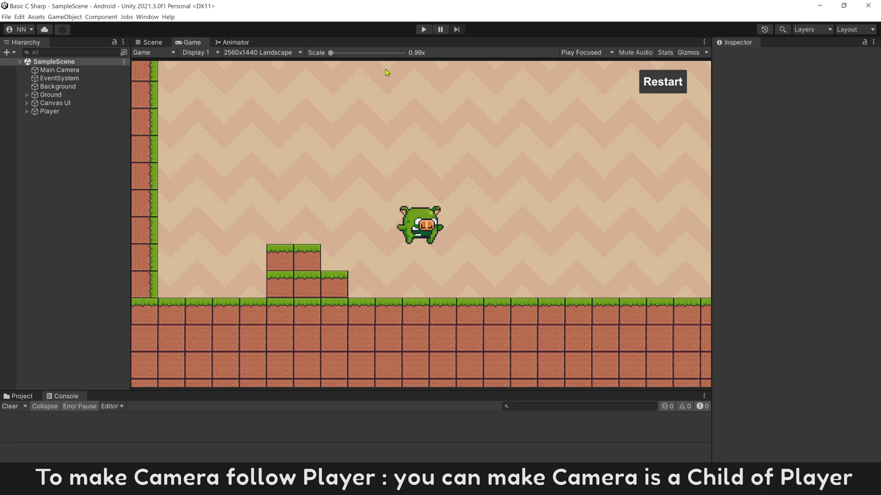
{"action": "mouse_move", "coordinate": [44, 179]}
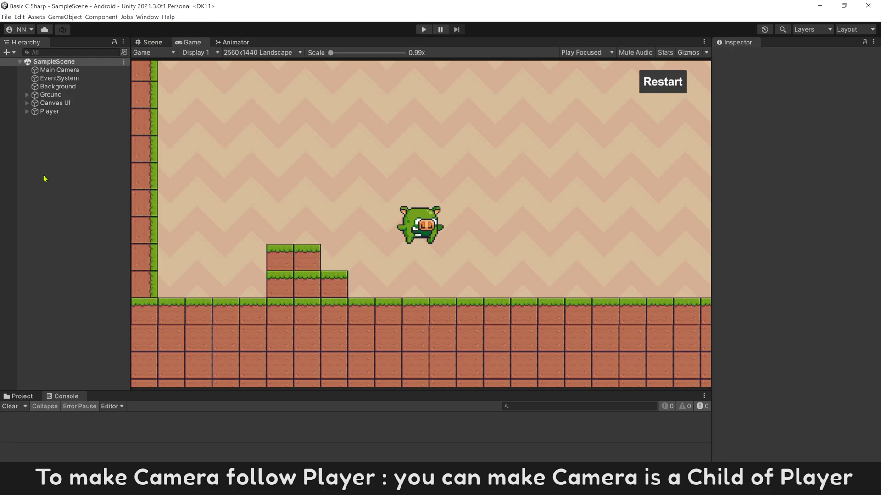
{"action": "mouse_move", "coordinate": [60, 167]}
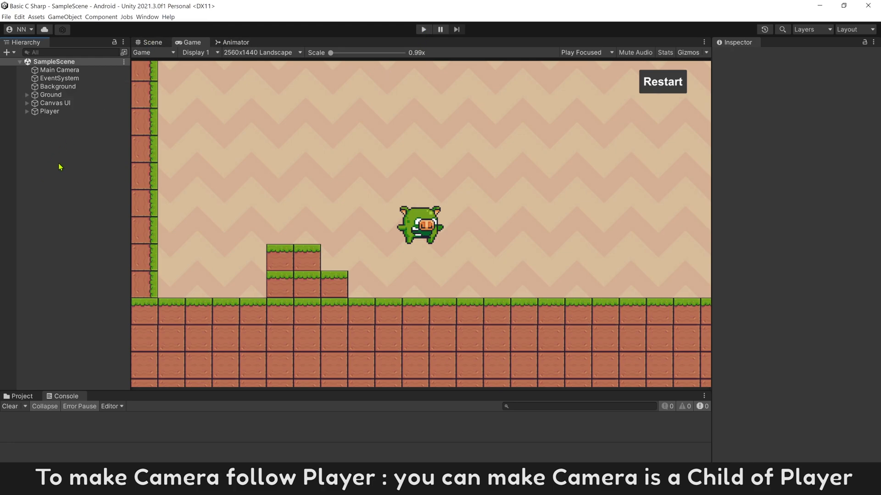
- Wrap EventSystem through Ground in a new empty parent via Create Empty Parent
{"action": "left_click", "coordinate": [59, 78]}
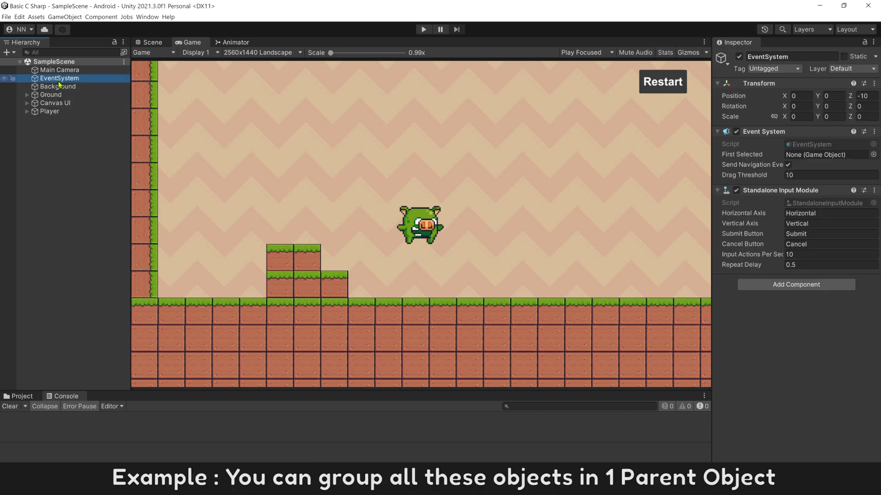
{"action": "left_click", "coordinate": [58, 95]}
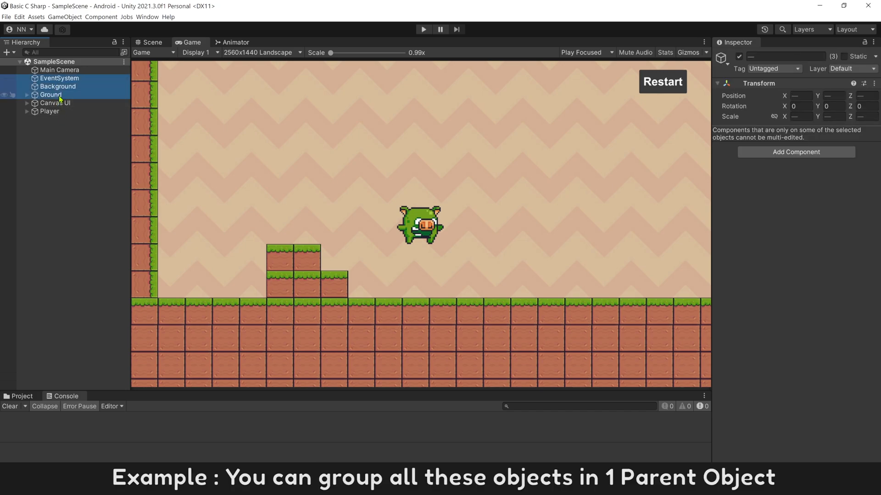
{"action": "right_click", "coordinate": [51, 94]}
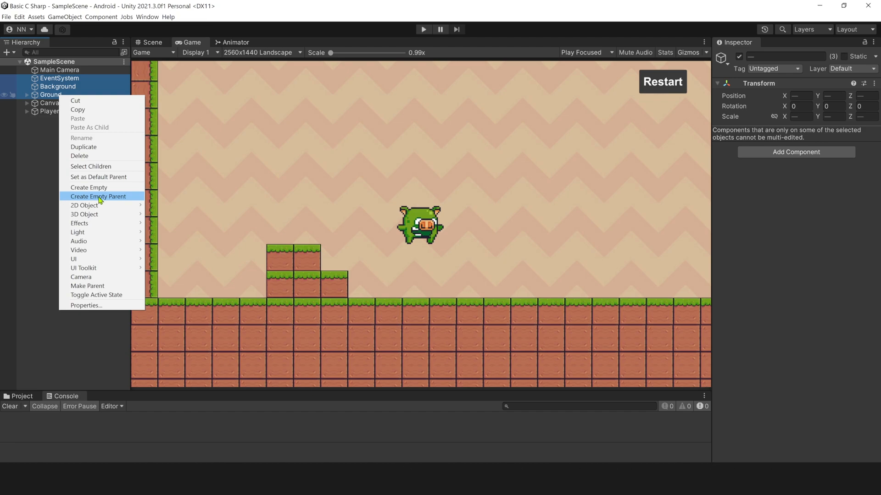
{"action": "left_click", "coordinate": [98, 196]}
{"action": "type", "text": "Settings"}
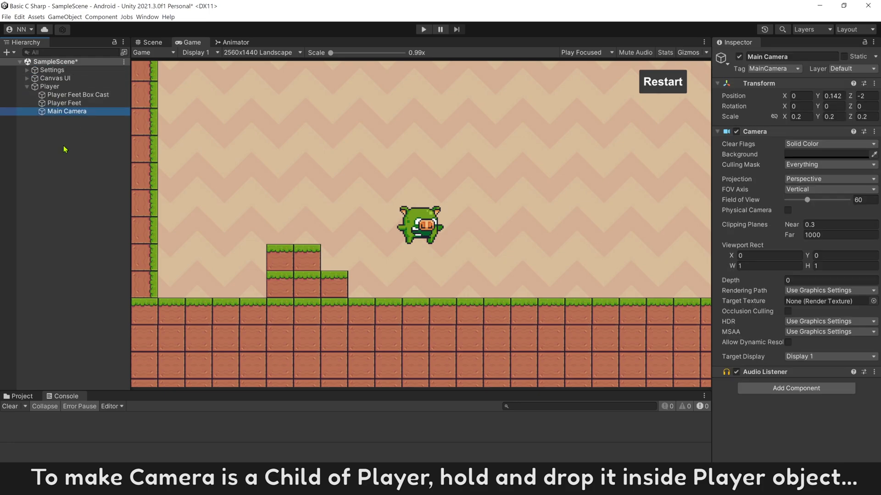
- Nest Main Camera under Player and run Play mode to test the camera follow
{"action": "left_click_drag", "start_coordinate": [67, 111], "coordinate": [49, 86]}
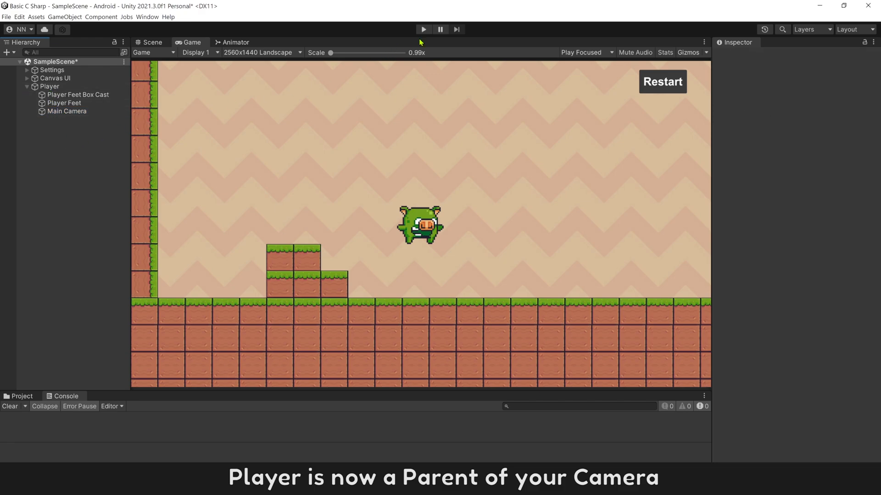
{"action": "left_click", "coordinate": [423, 29]}
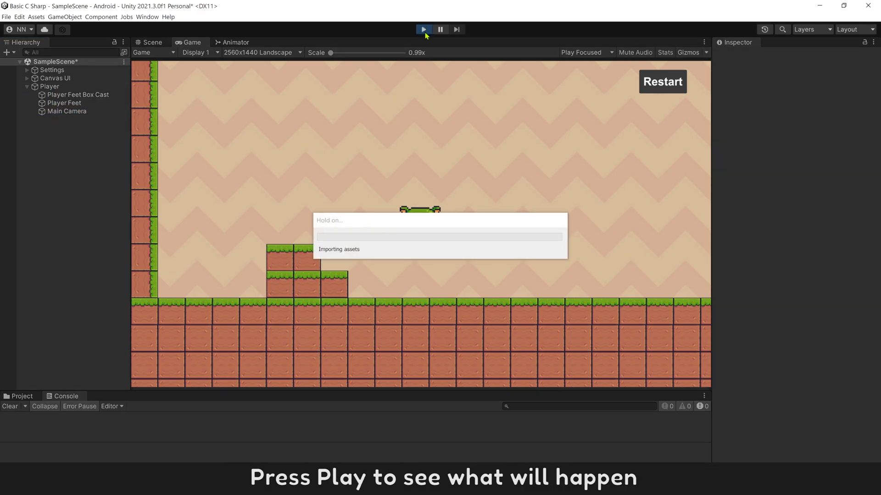
{"action": "left_click", "coordinate": [423, 29]}
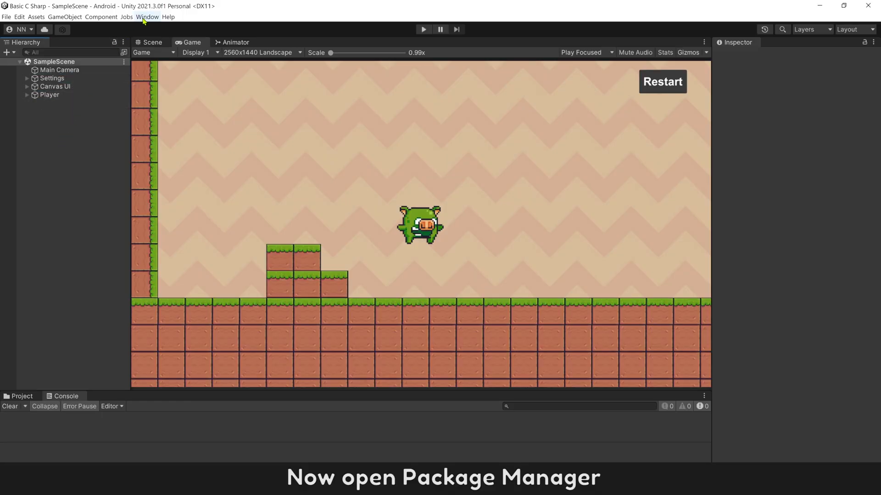
- Show the Package Manager listing packages from the Unity Registry
{"action": "left_click", "coordinate": [147, 16]}
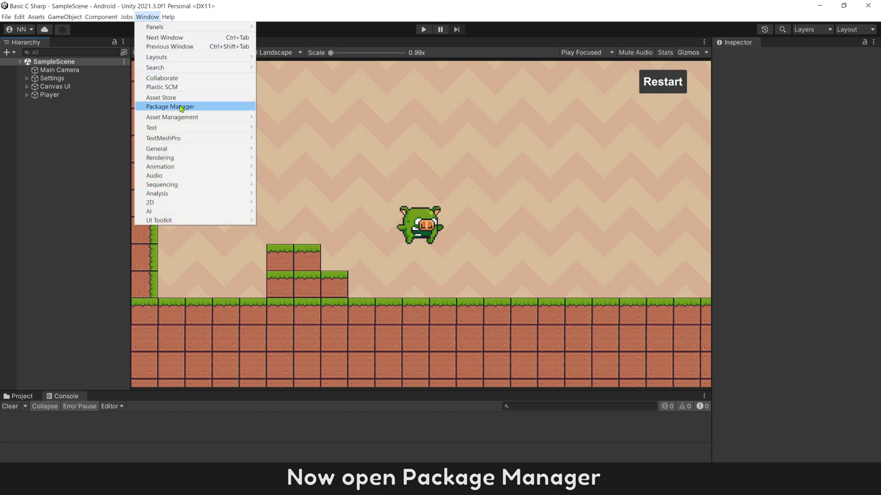
{"action": "left_click", "coordinate": [169, 106]}
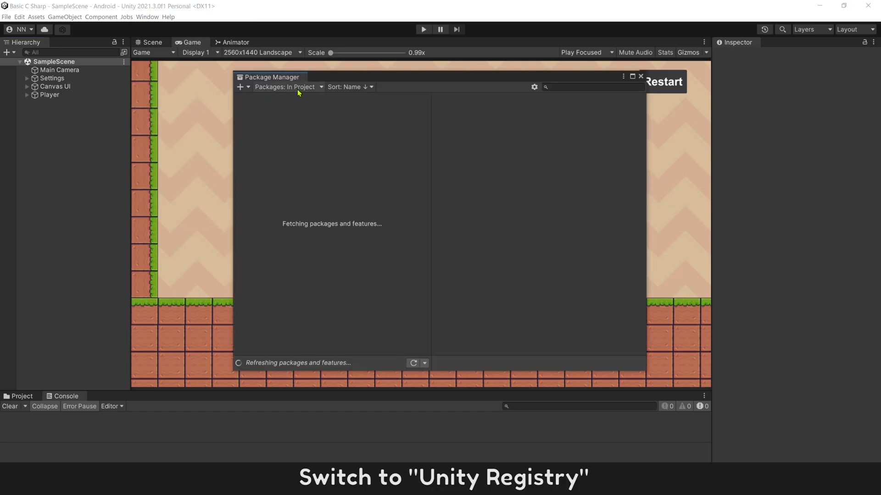
{"action": "left_click", "coordinate": [287, 86]}
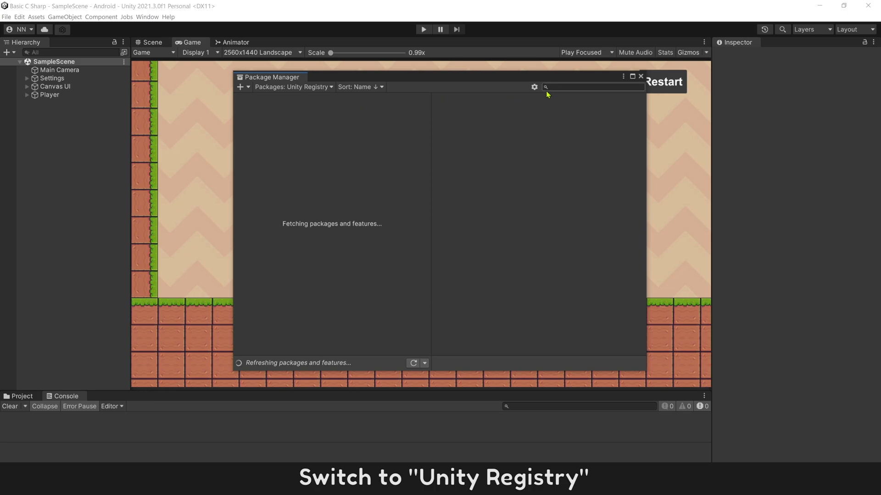
- Search 'cinema', select the Cinemachine package and install it
{"action": "type", "text": "c"}
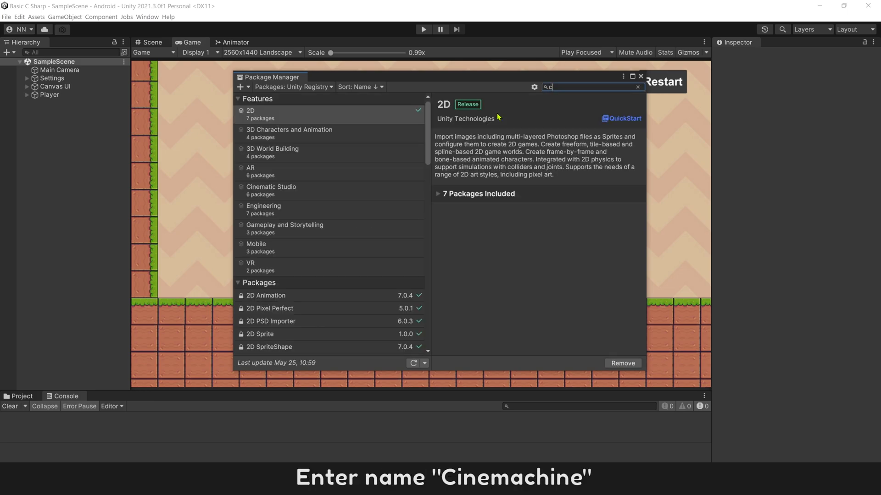
{"action": "type", "text": "inema"}
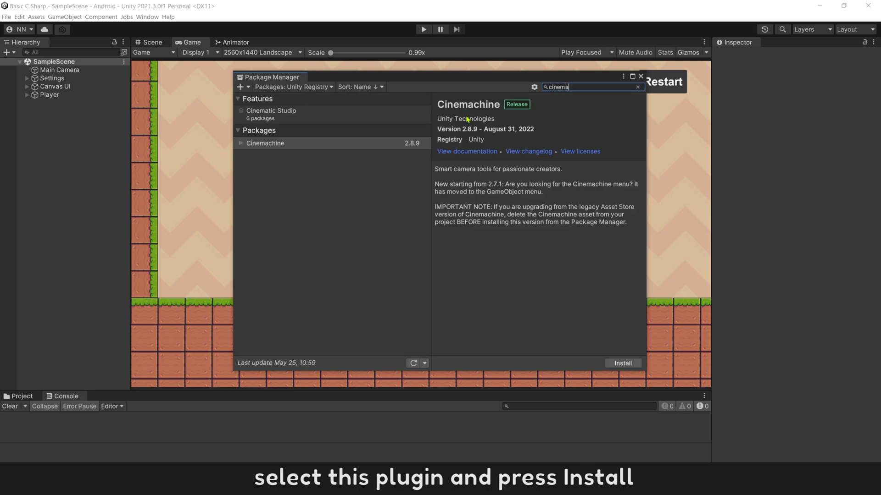
{"action": "left_click", "coordinate": [264, 143]}
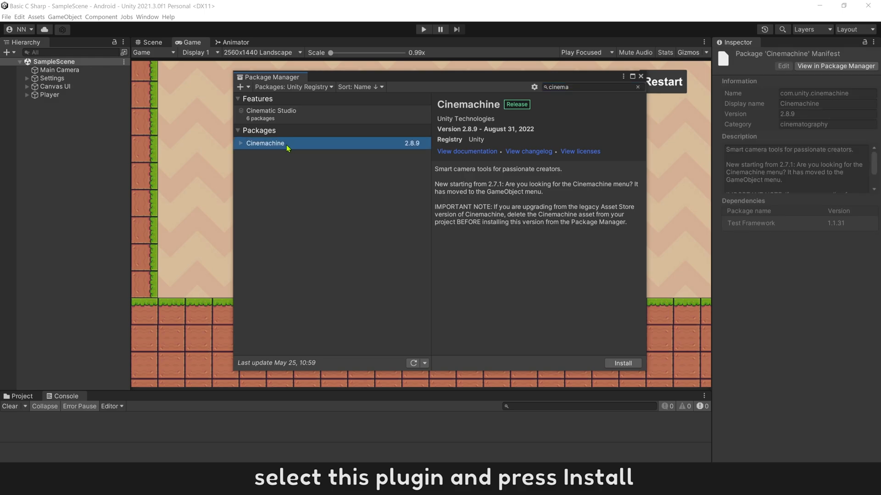
{"action": "left_click", "coordinate": [622, 363]}
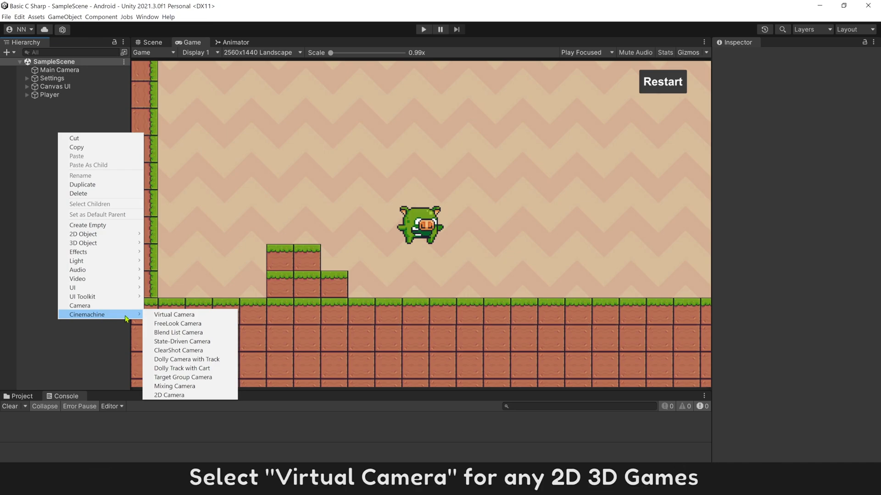
{"action": "mouse_move", "coordinate": [188, 319]}
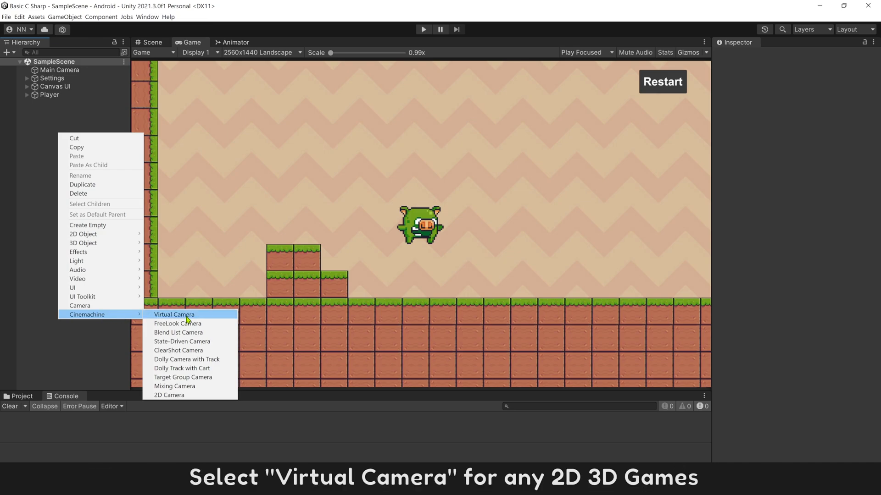
- Add a Virtual Camera renamed 'Cinemachine' and check Main Camera's CinemachineBrain component
{"action": "left_click", "coordinate": [175, 314]}
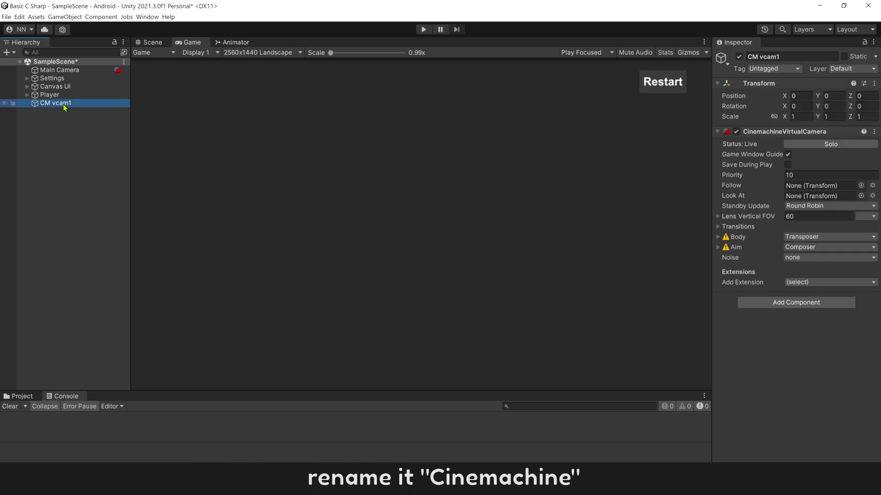
{"action": "type", "text": "Cinemachine"}
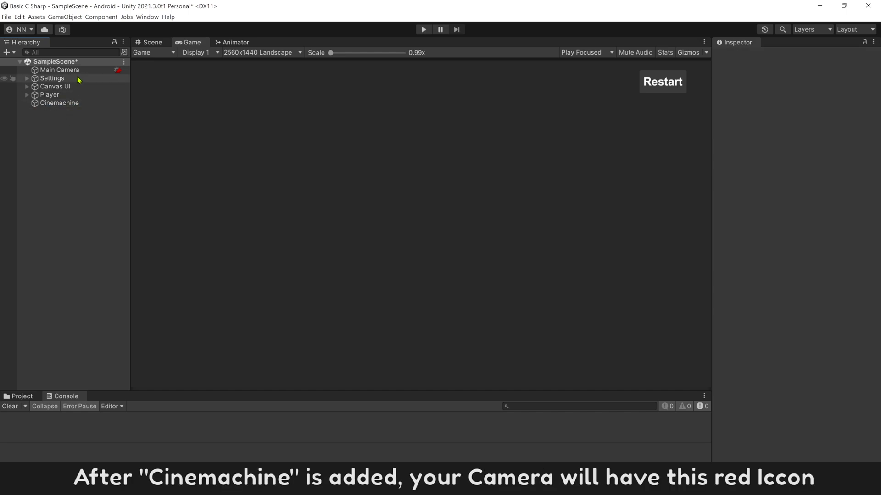
{"action": "left_click", "coordinate": [60, 69]}
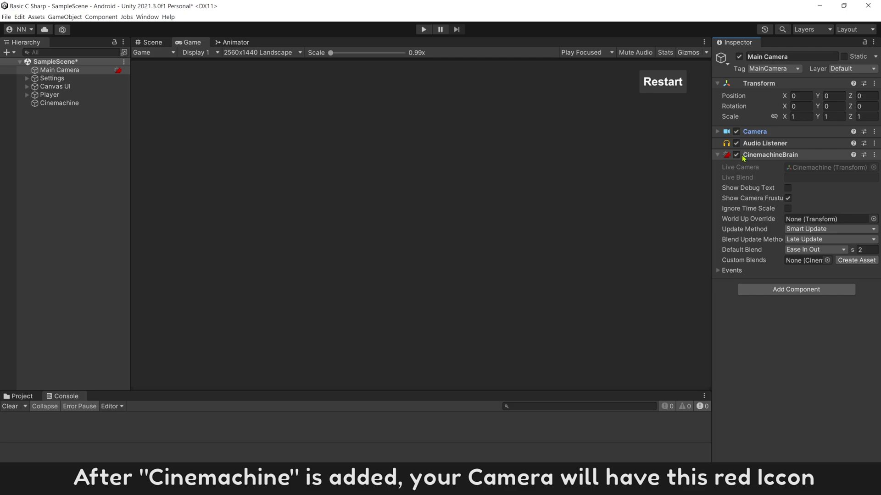
{"action": "mouse_move", "coordinate": [761, 160]}
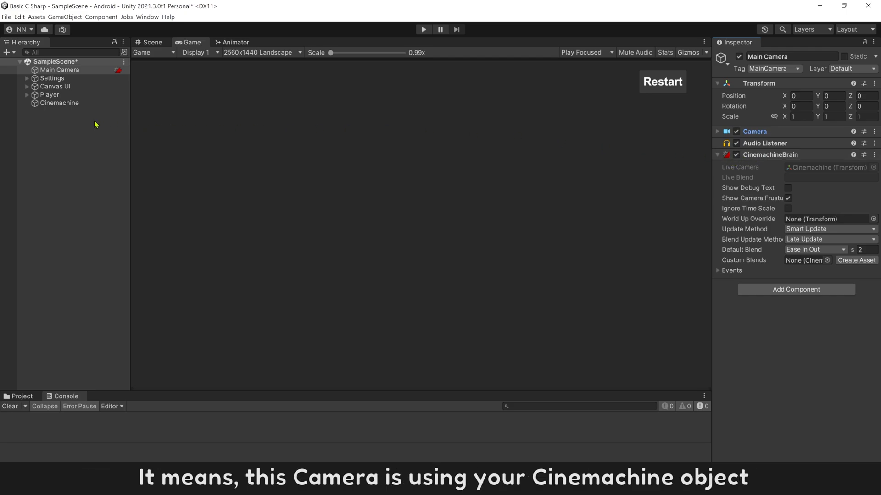
{"action": "left_click", "coordinate": [59, 103]}
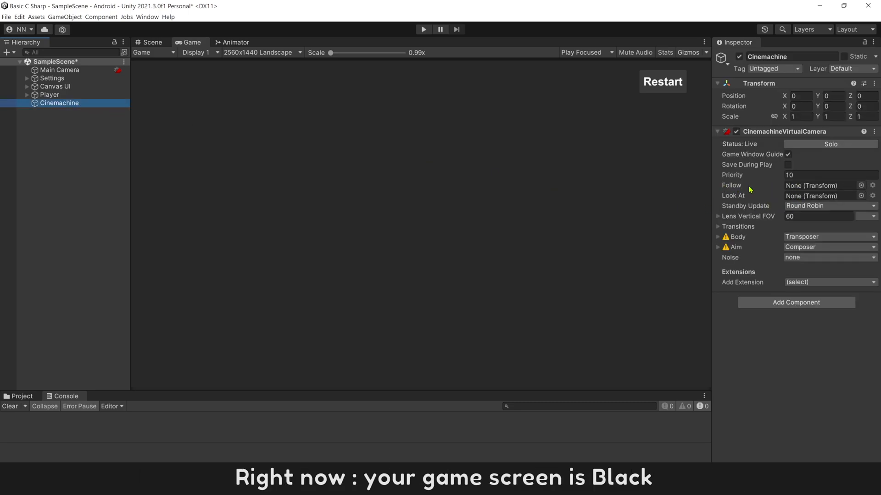
{"action": "mouse_move", "coordinate": [236, 126]}
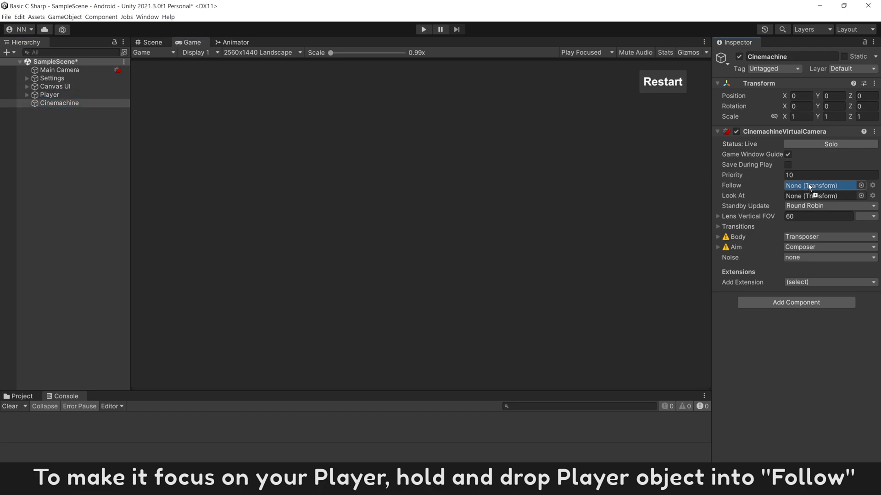
- Assign Player as the virtual camera's Follow target and play-test the tracking
{"action": "left_click_drag", "start_coordinate": [50, 95], "coordinate": [820, 185]}
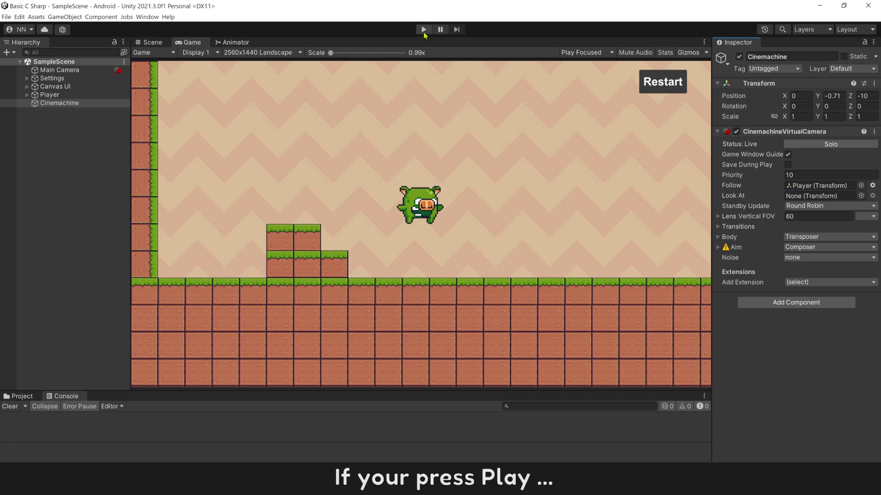
{"action": "left_click", "coordinate": [423, 30]}
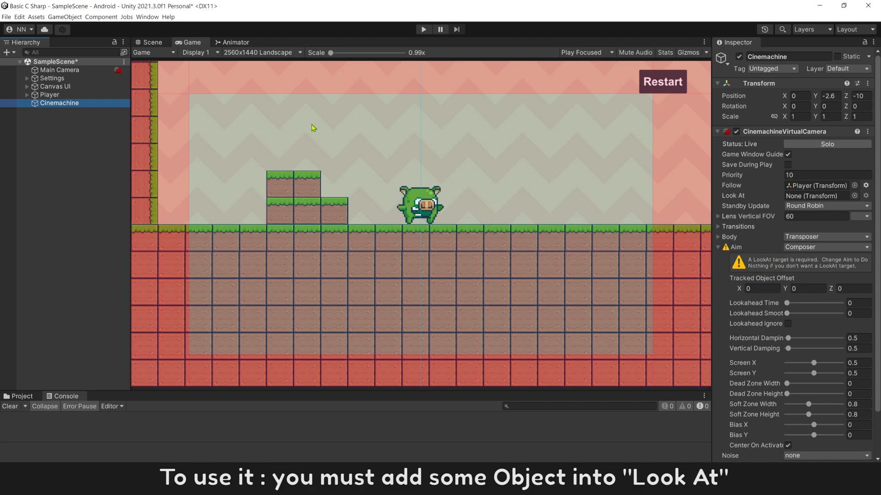
- Try Player as the Look At target with a 0.91 tracked offset, then reset the offset to zero
{"action": "left_click", "coordinate": [820, 195]}
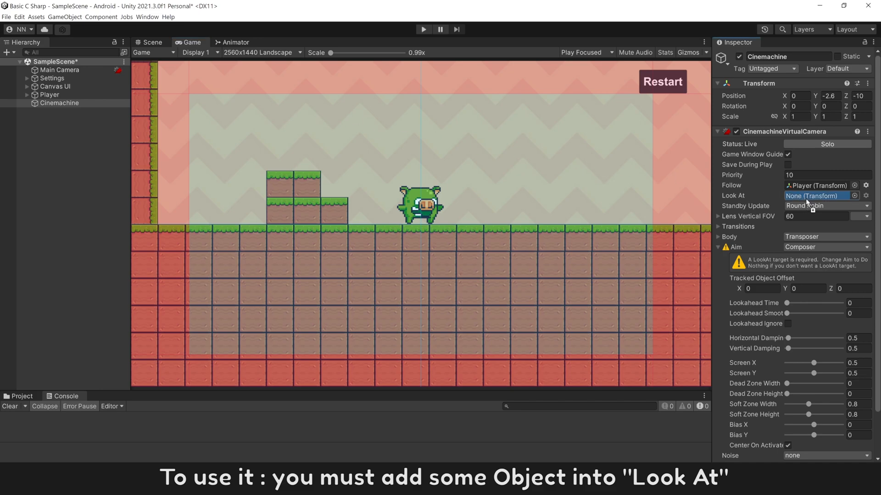
{"action": "left_click", "coordinate": [817, 195]}
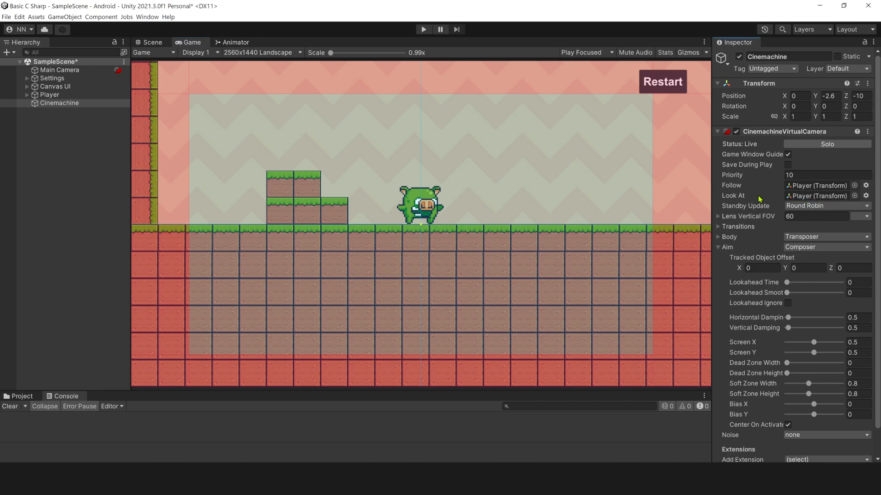
{"action": "mouse_move", "coordinate": [786, 267]}
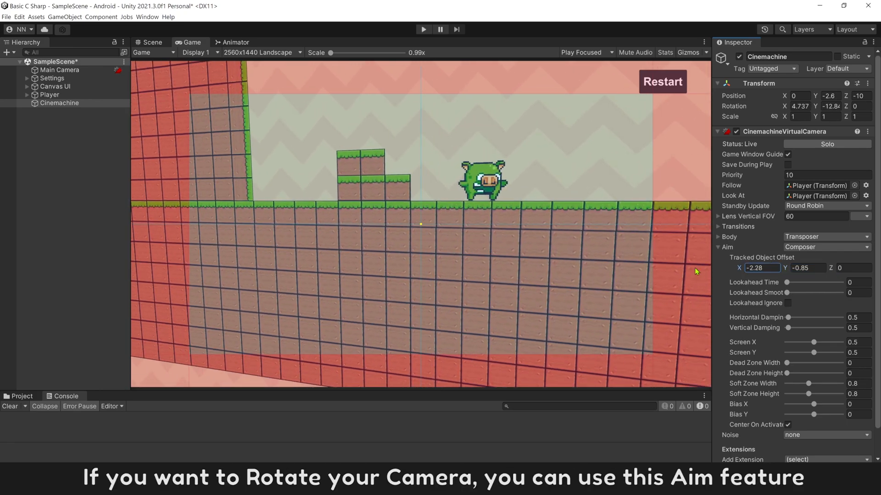
{"action": "type", "text": "0.91"}
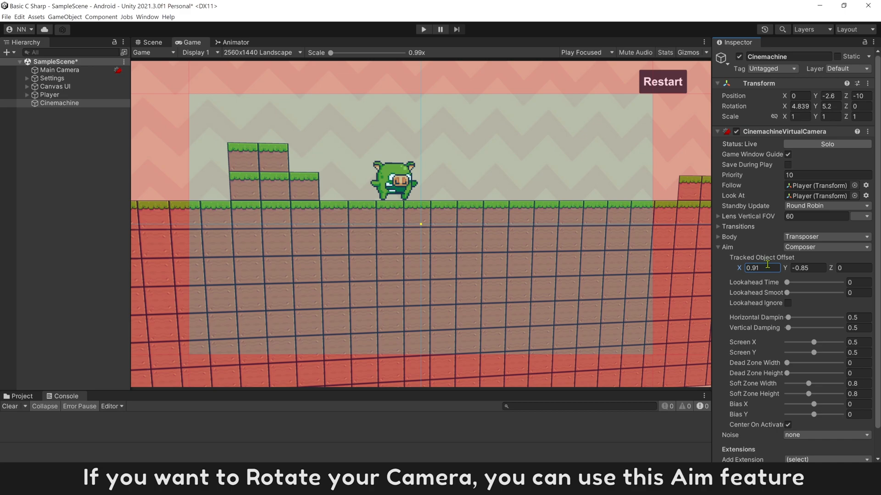
{"action": "triple_click", "coordinate": [761, 267]}
{"action": "type", "text": "0"}
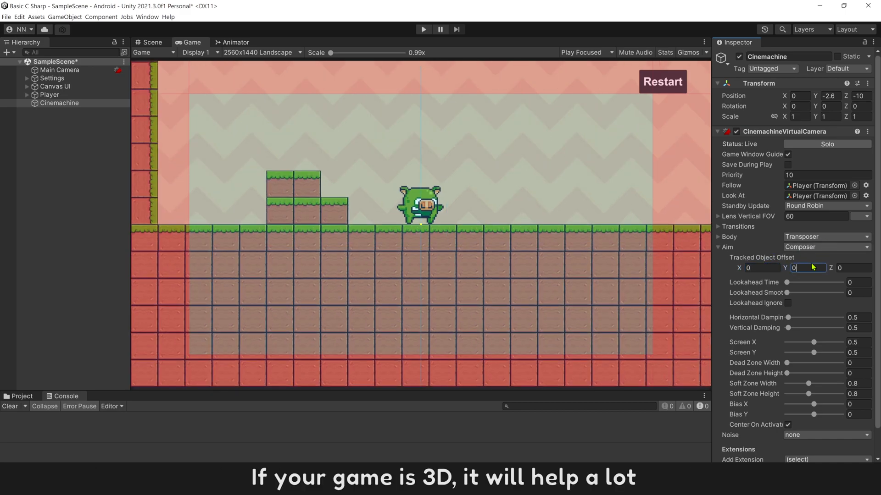
{"action": "left_click", "coordinate": [853, 185]}
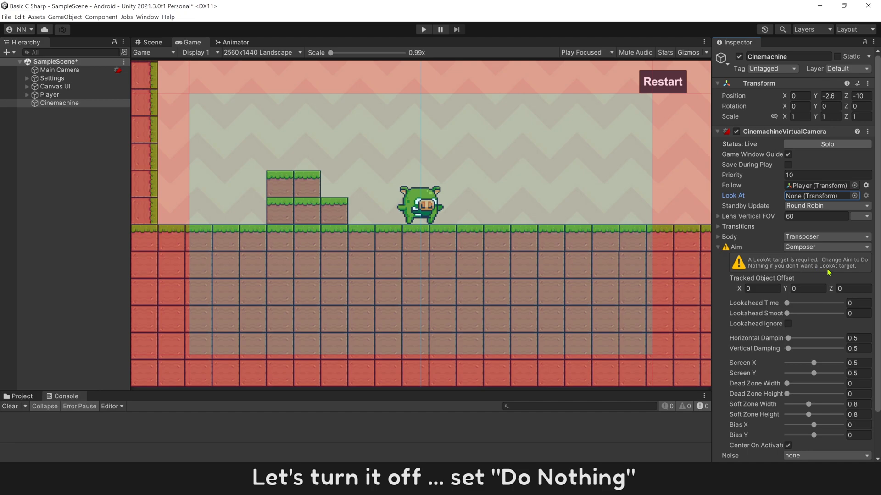
- Set the virtual camera's Aim to Do nothing, clearing the Look At warning
{"action": "left_click", "coordinate": [826, 247]}
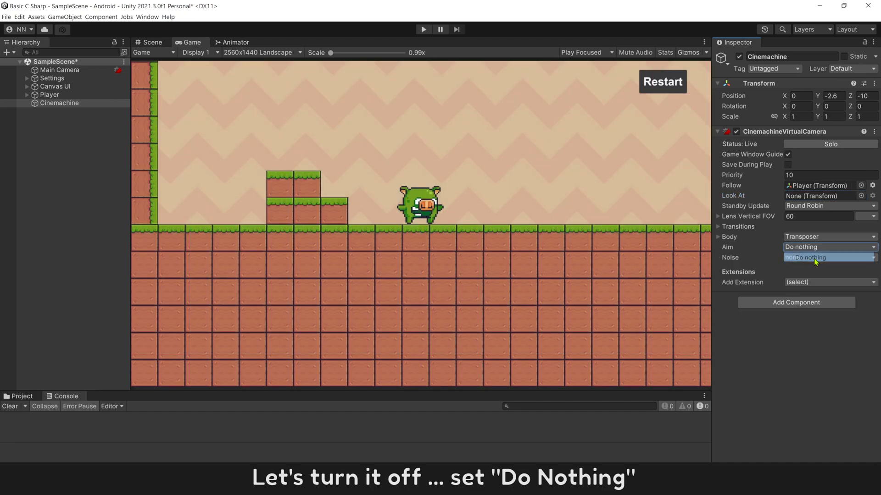
{"action": "left_click", "coordinate": [813, 257]}
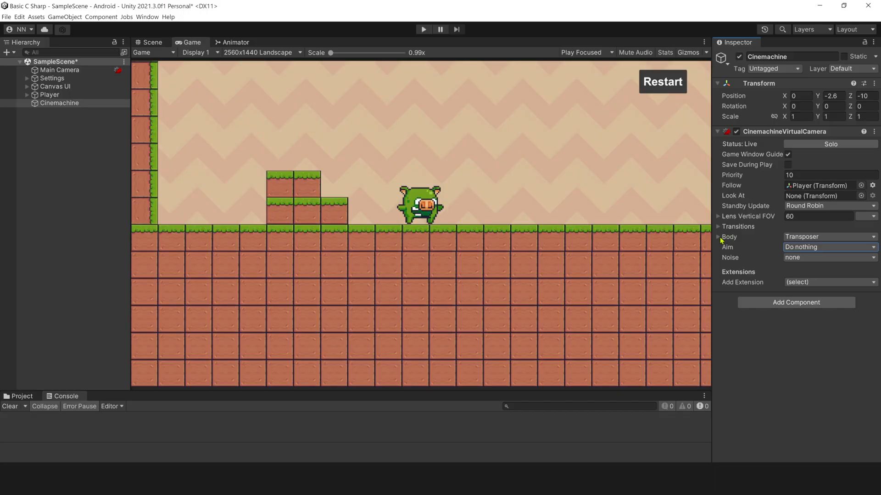
- Switch the virtual camera's Body to Framing Transposer with X, Y and Z damping at 0
{"action": "left_click", "coordinate": [718, 237]}
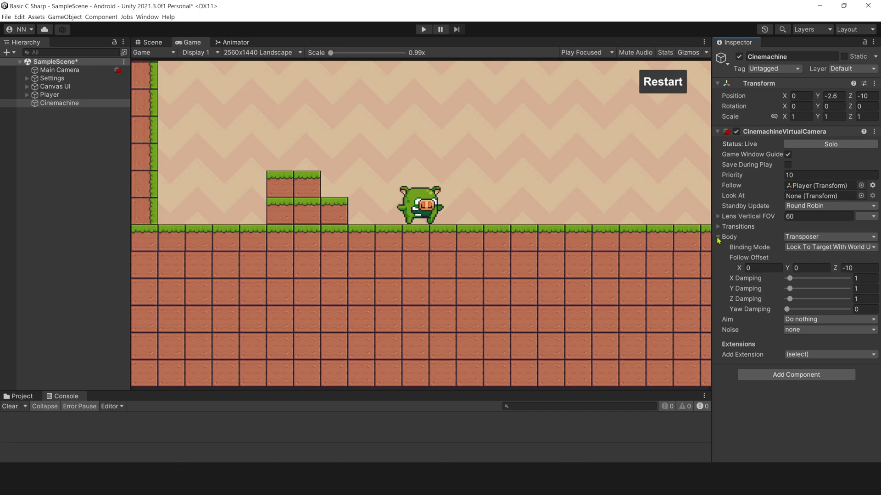
{"action": "left_click", "coordinate": [828, 237]}
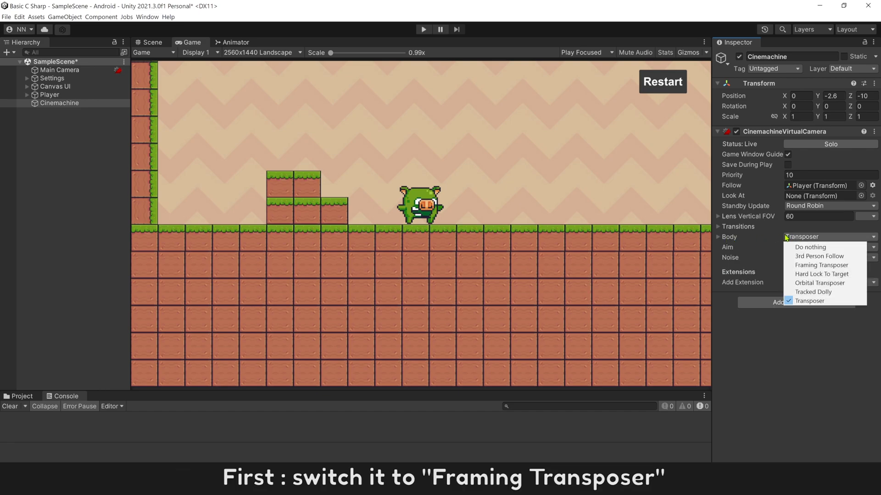
{"action": "left_click", "coordinate": [821, 265]}
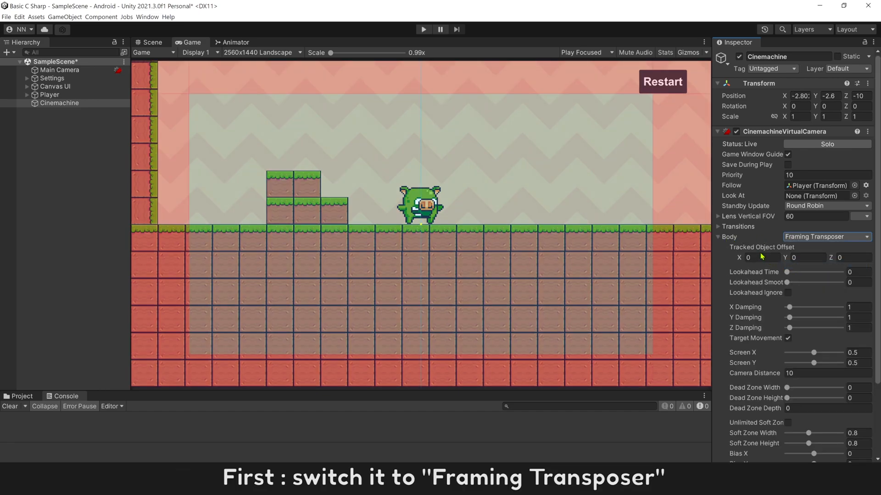
{"action": "left_click", "coordinate": [423, 30]}
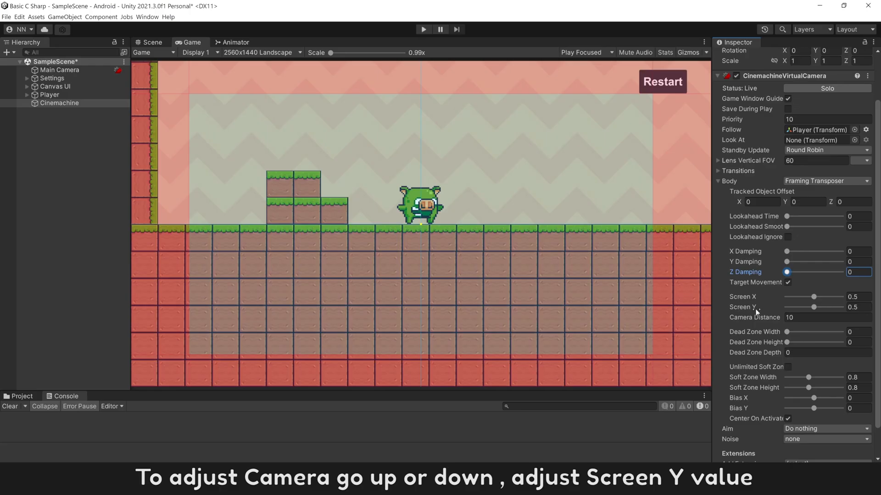
- Frame the player at Screen Y 0.84 and Screen X 0.27 in the Framing Transposer
{"action": "left_click_drag", "start_coordinate": [814, 307], "coordinate": [821, 307]}
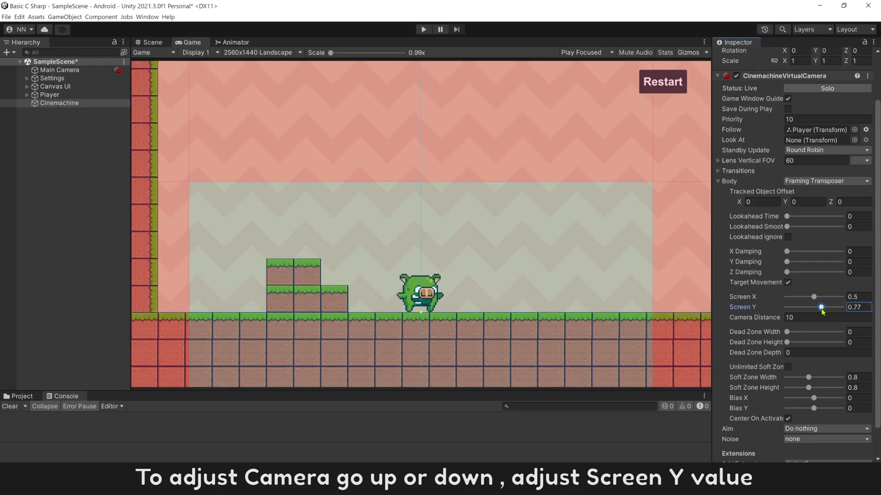
{"action": "left_click_drag", "start_coordinate": [820, 308], "coordinate": [823, 308]}
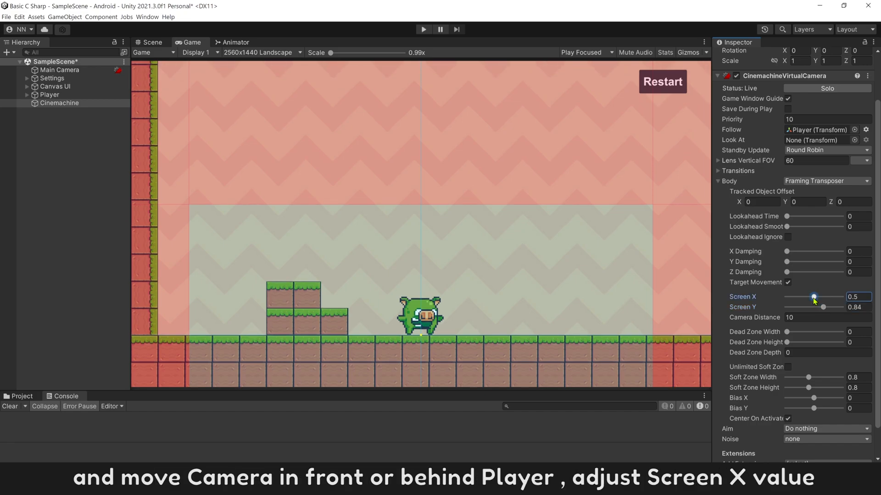
{"action": "left_click_drag", "start_coordinate": [814, 297], "coordinate": [802, 296]}
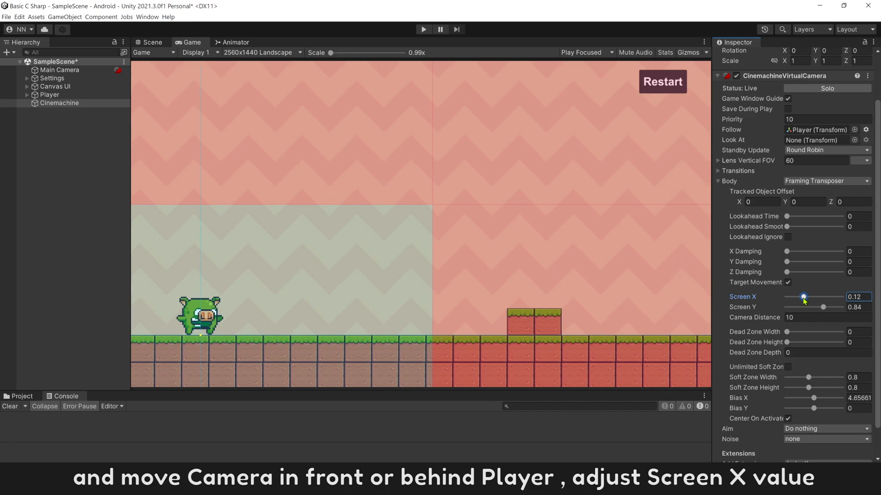
{"action": "left_click_drag", "start_coordinate": [802, 297], "coordinate": [824, 298]}
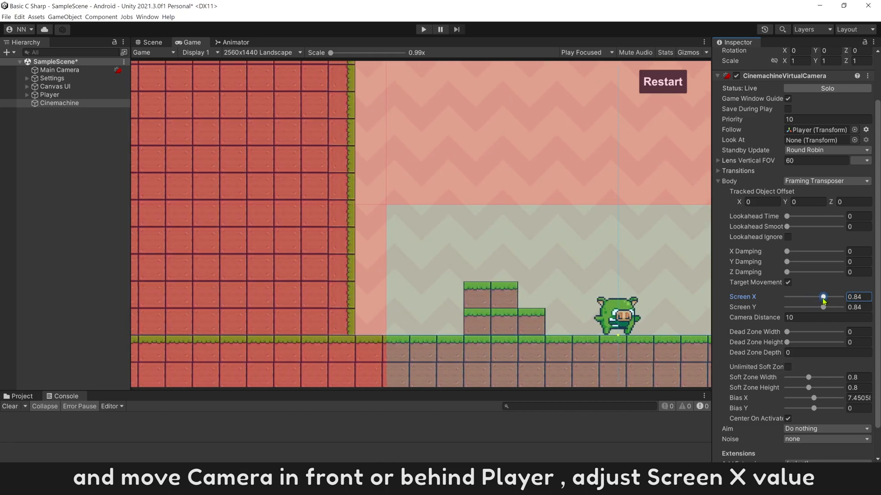
{"action": "left_click_drag", "start_coordinate": [824, 296], "coordinate": [809, 296]}
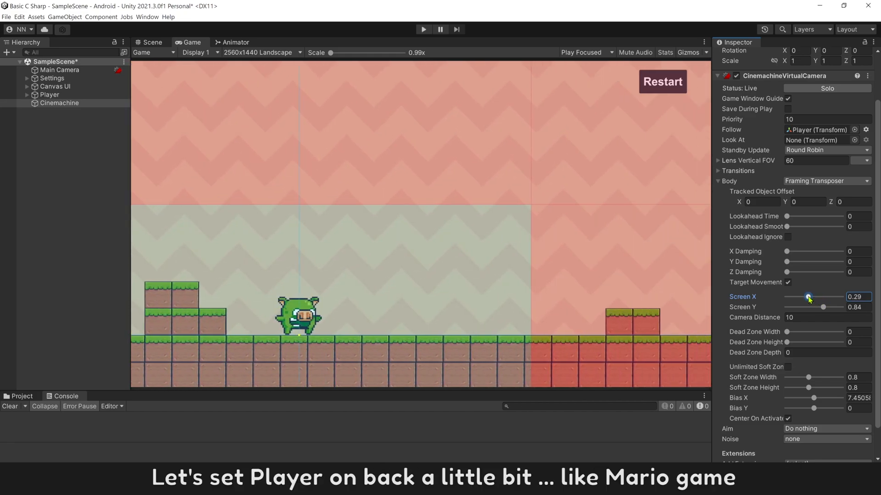
{"action": "left_click_drag", "start_coordinate": [809, 296], "coordinate": [805, 297]}
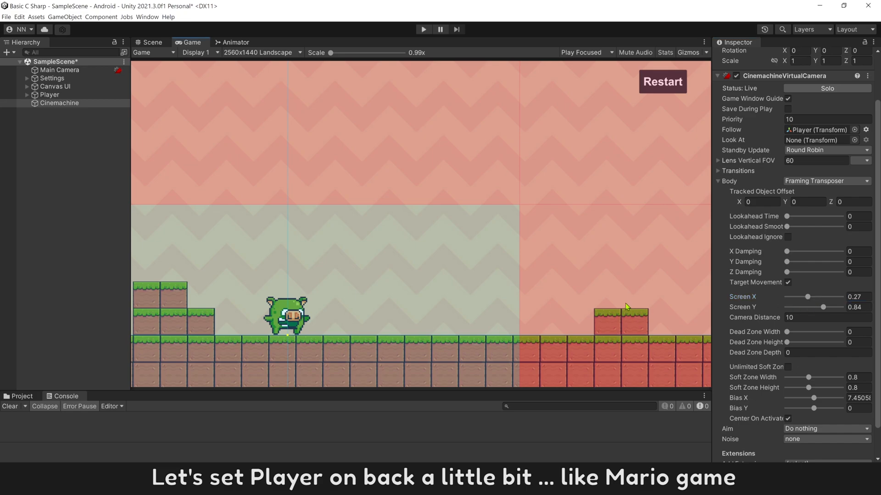
{"action": "left_click", "coordinate": [423, 29]}
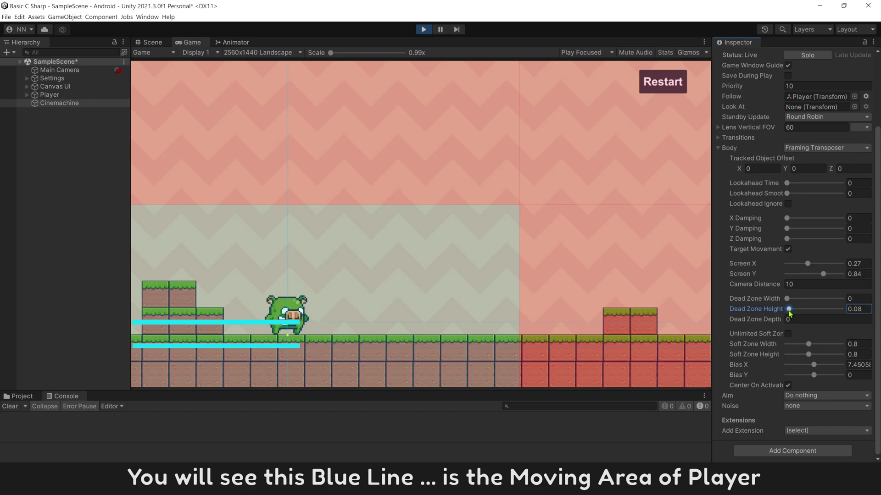
- Raise Dead Zone Height to 1.68 during play so the player never leaves it
{"action": "left_click_drag", "start_coordinate": [789, 309], "coordinate": [799, 309]}
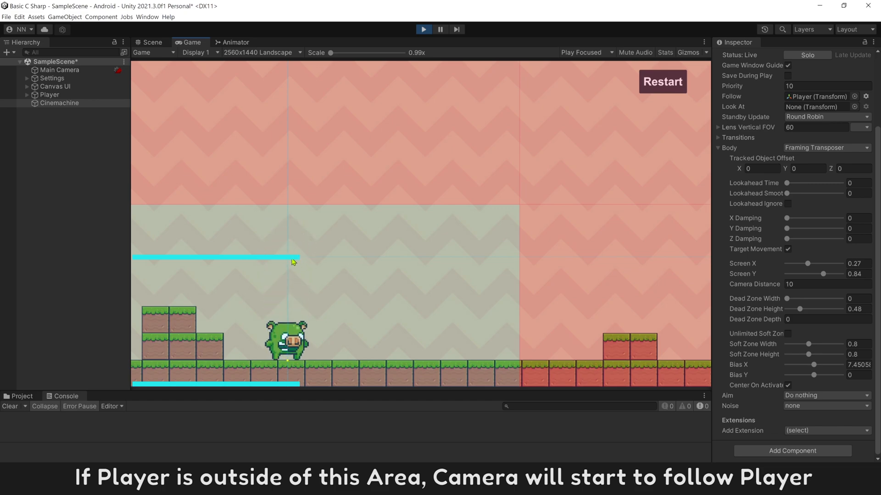
{"action": "left_click", "coordinate": [826, 284]}
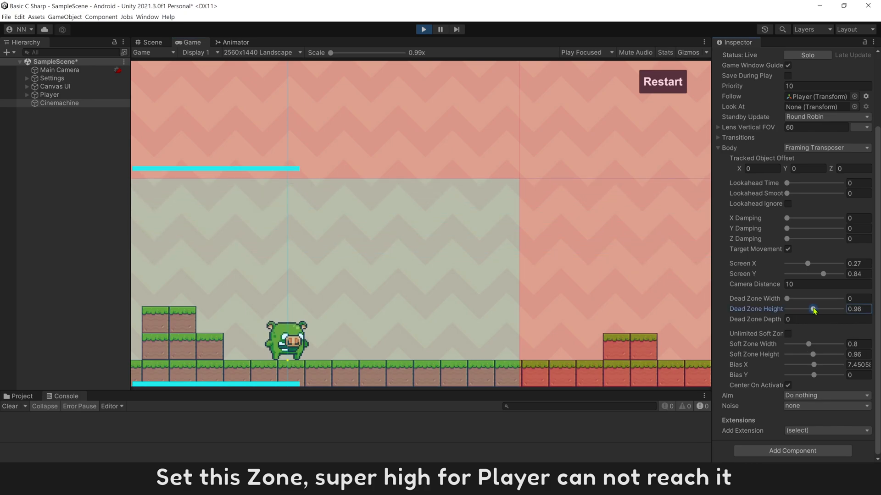
{"action": "left_click_drag", "start_coordinate": [813, 310], "coordinate": [824, 309]}
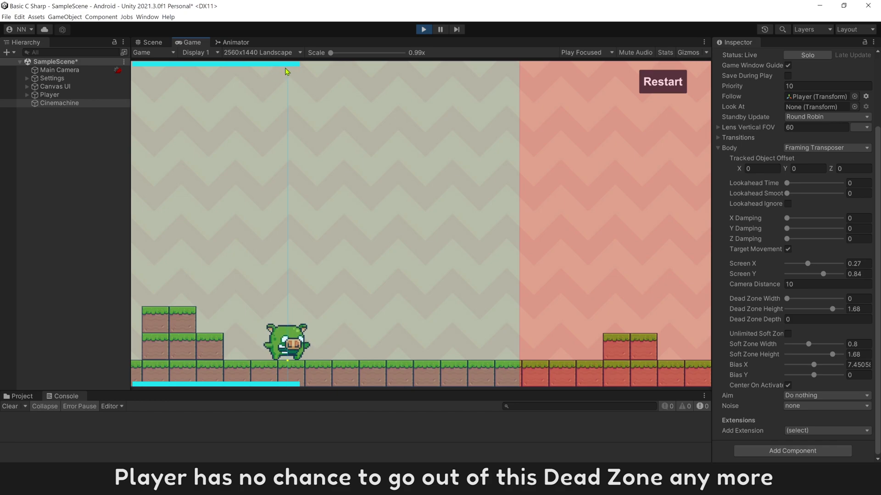
{"action": "mouse_move", "coordinate": [327, 141]}
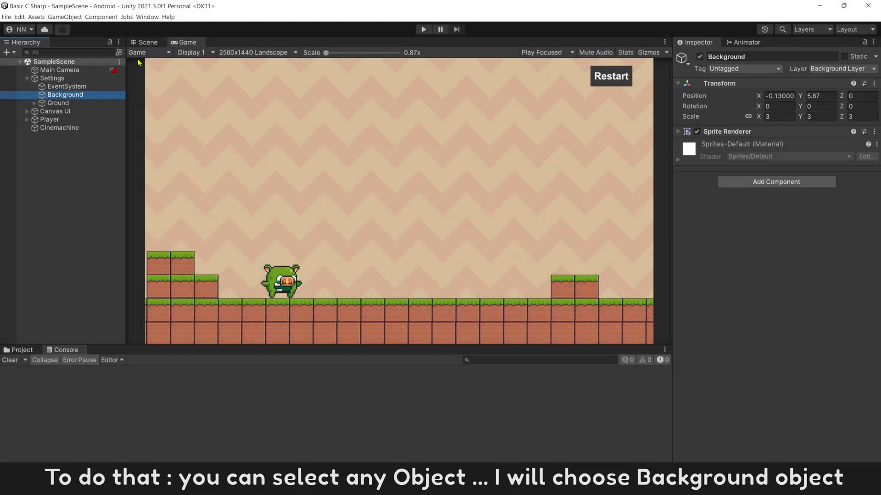
- Add a trigger Box Collider 2D to Background and begin resizing its bounds around the level in Scene view
{"action": "left_click", "coordinate": [144, 42]}
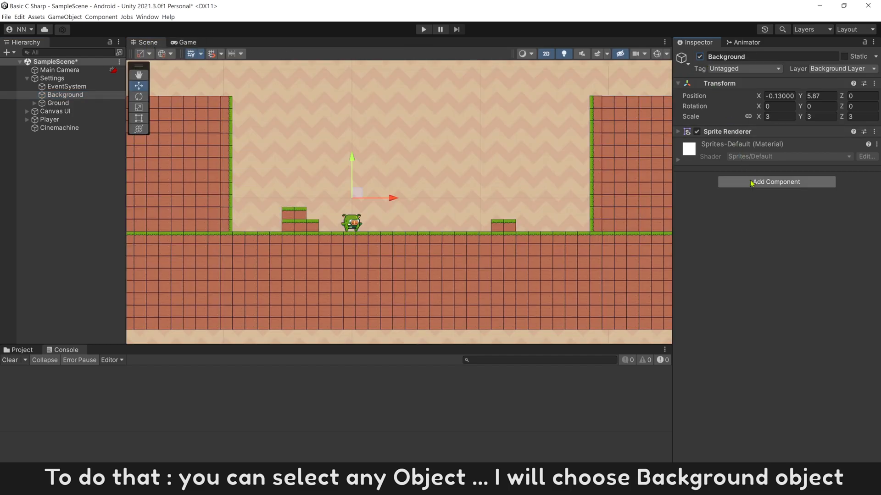
{"action": "left_click", "coordinate": [776, 182]}
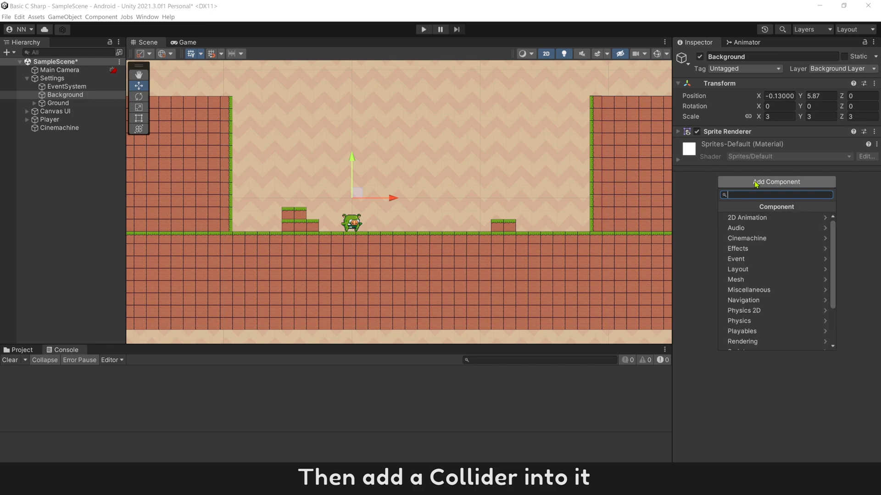
{"action": "type", "text": "box"}
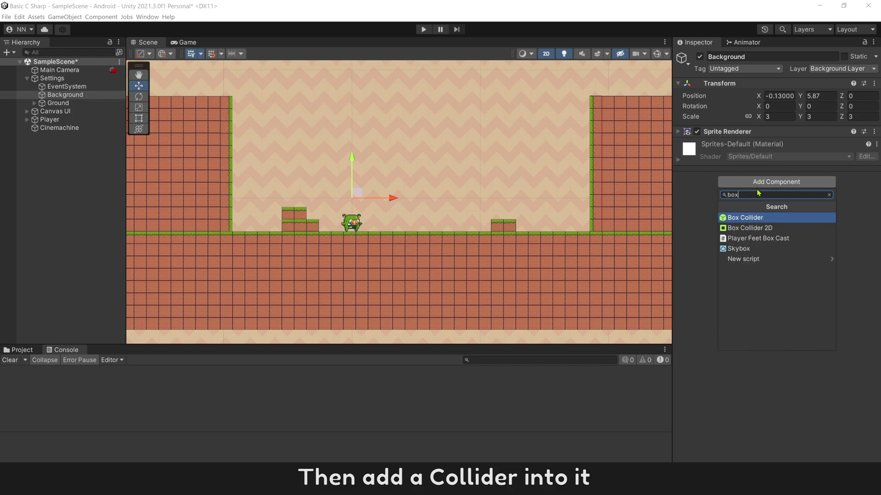
{"action": "left_click", "coordinate": [749, 229]}
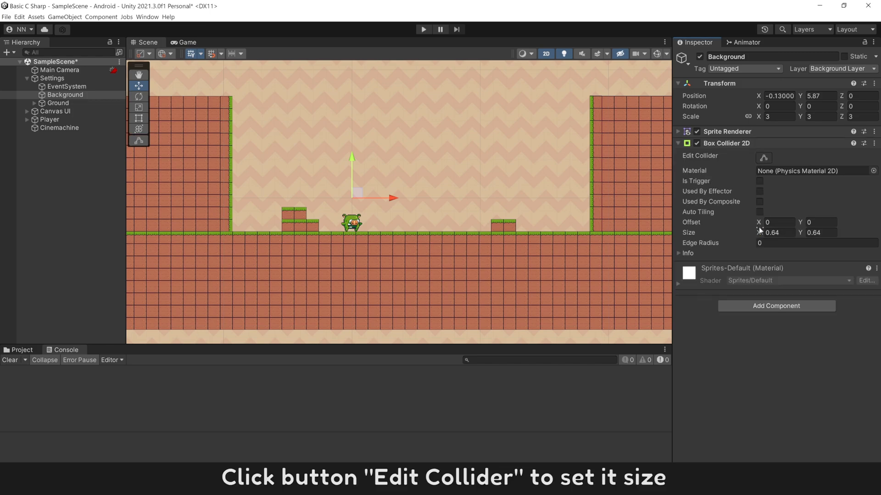
{"action": "left_click", "coordinate": [760, 180]}
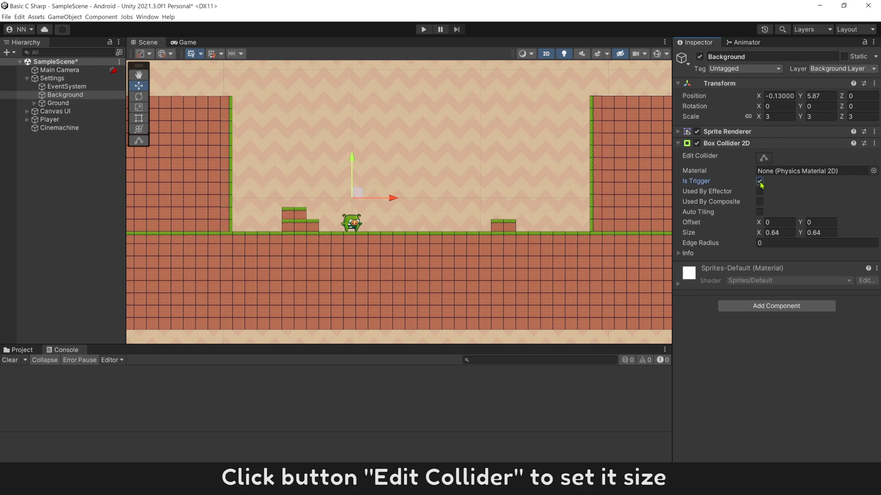
{"action": "left_click", "coordinate": [762, 158]}
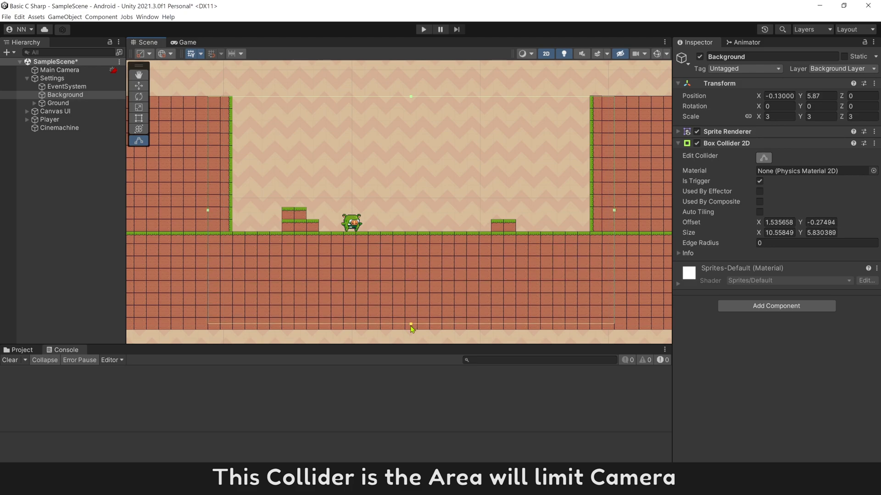
- Add a CinemachineConfiner2D extension to the Cinemachine camera for the Background collider bounding shape
{"action": "left_click", "coordinate": [186, 43]}
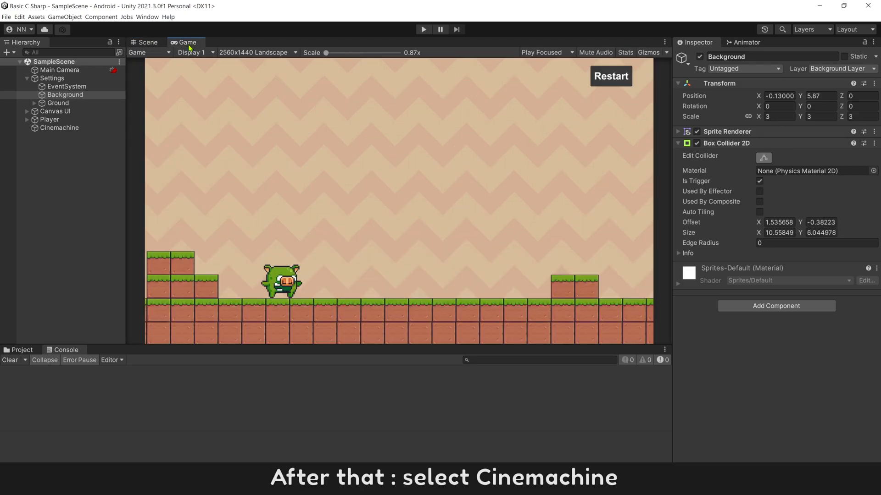
{"action": "left_click", "coordinate": [60, 128]}
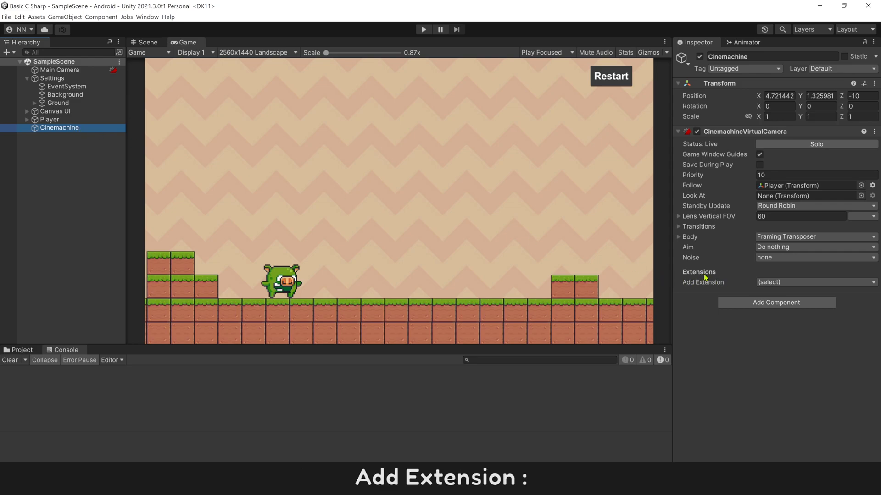
{"action": "left_click", "coordinate": [813, 282]}
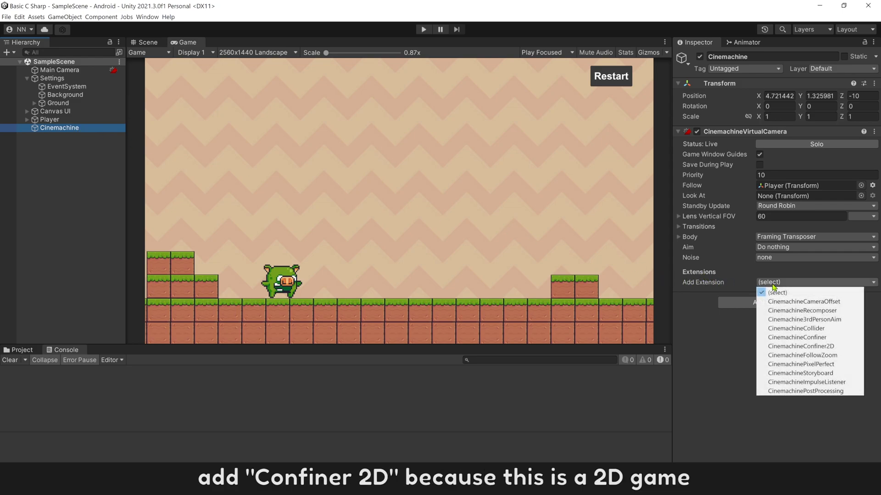
{"action": "mouse_move", "coordinate": [822, 346]}
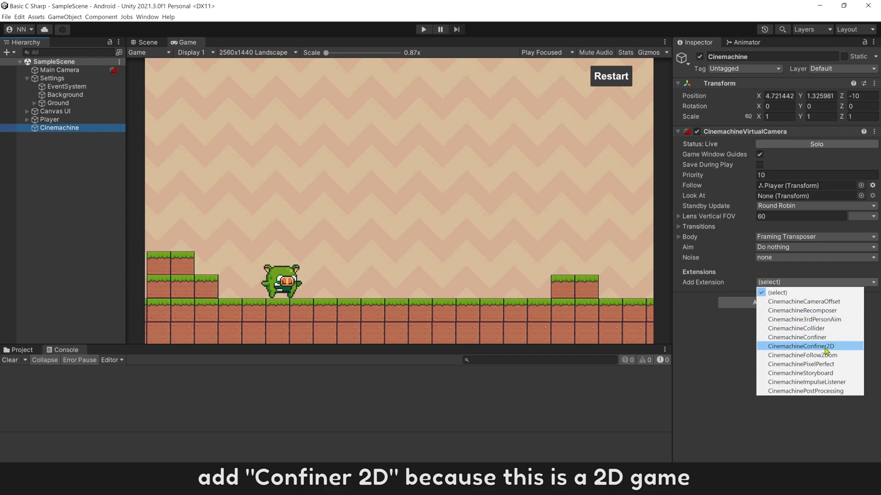
{"action": "left_click", "coordinate": [803, 345]}
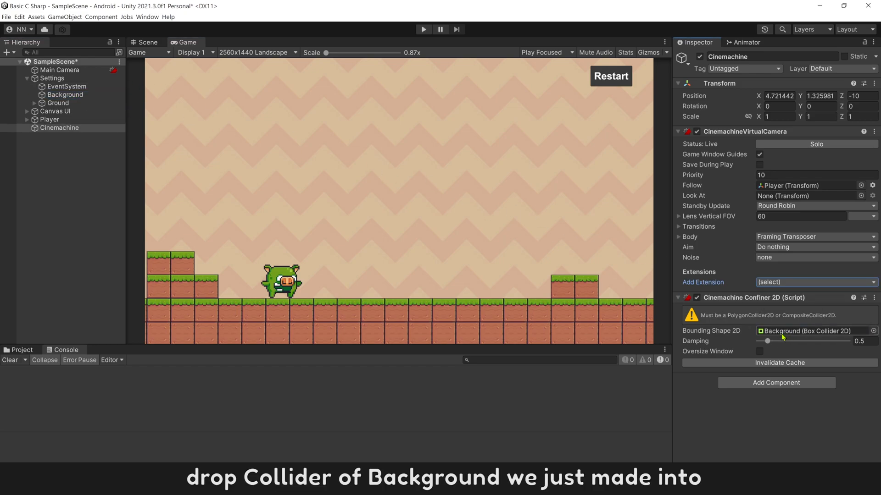
{"action": "left_click", "coordinate": [423, 29]}
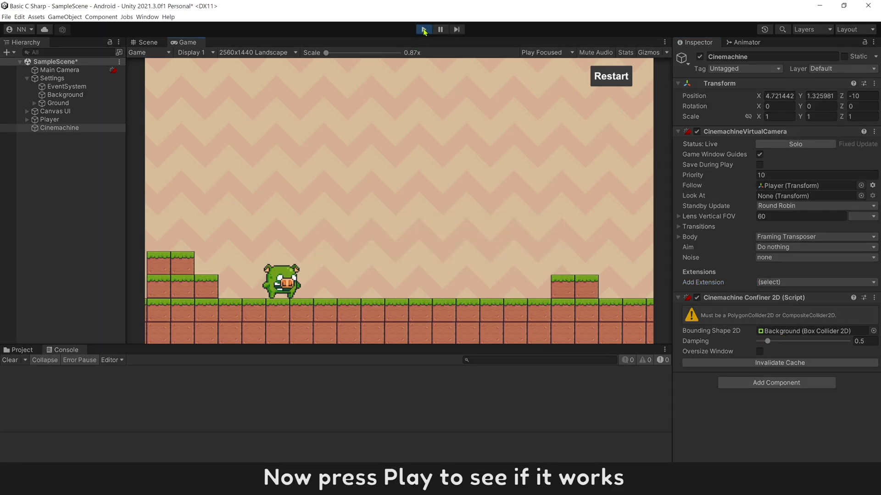
{"action": "left_click", "coordinate": [423, 30]}
{"action": "type", "text": "p"}
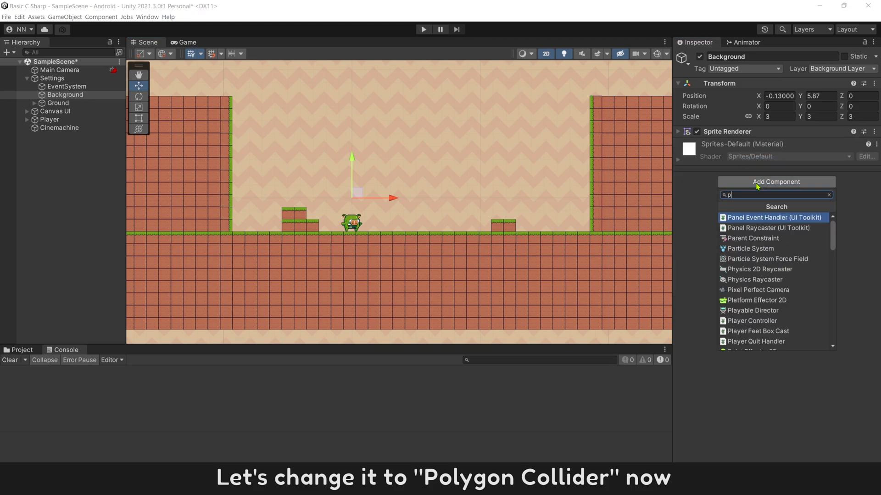
- Add a Polygon Collider 2D to Background, drag its top points onto both wall tops, and make it a trigger
{"action": "type", "text": "oly"}
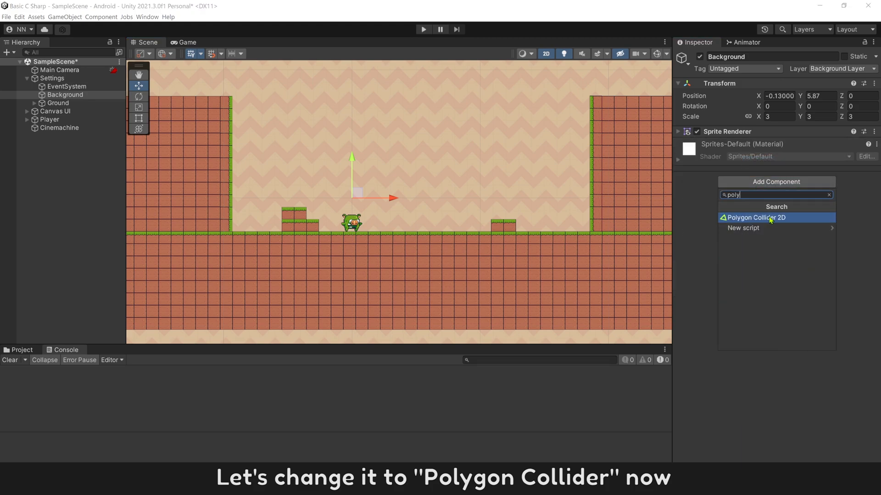
{"action": "left_click", "coordinate": [754, 217]}
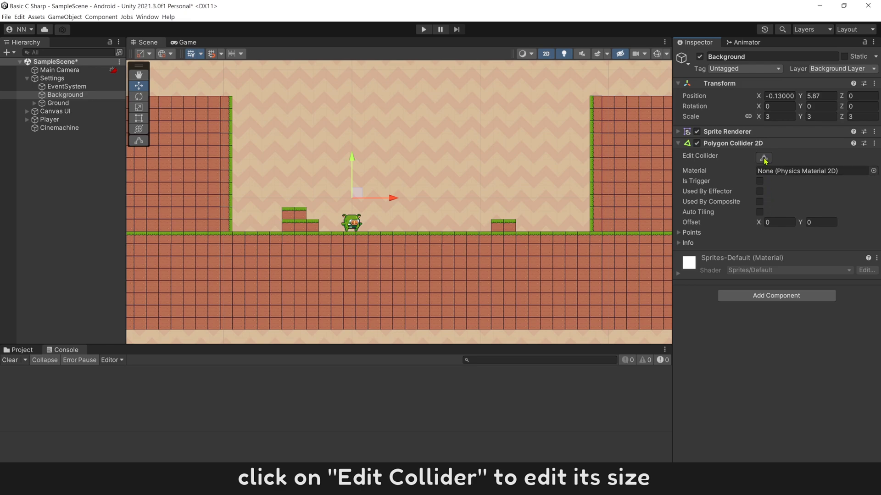
{"action": "left_click", "coordinate": [763, 158]}
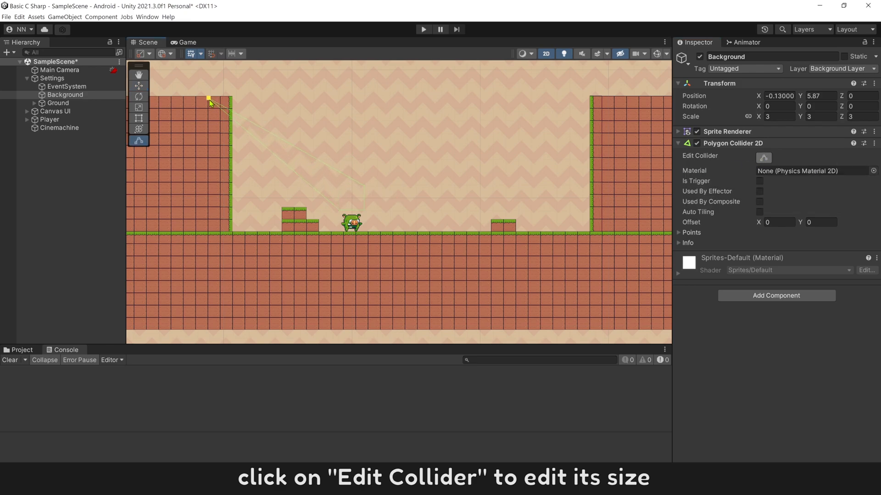
{"action": "left_click_drag", "start_coordinate": [211, 101], "coordinate": [606, 103]}
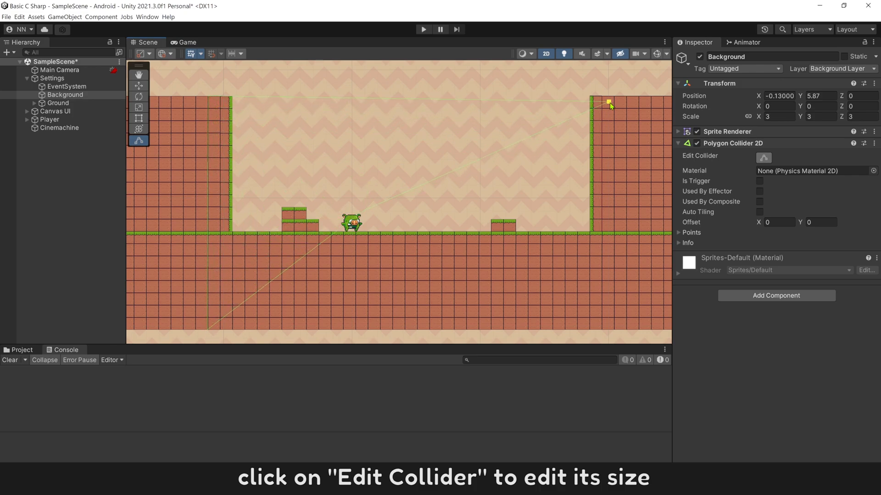
{"action": "left_click_drag", "start_coordinate": [608, 104], "coordinate": [611, 326]}
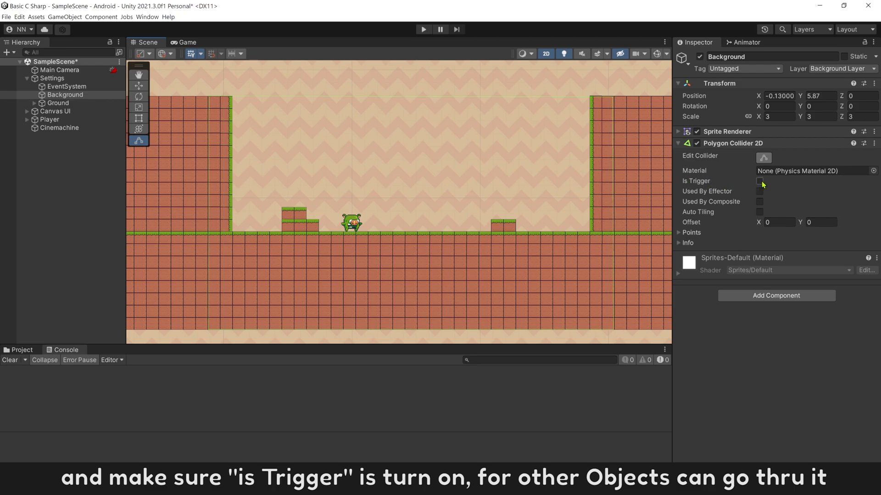
{"action": "left_click", "coordinate": [759, 181]}
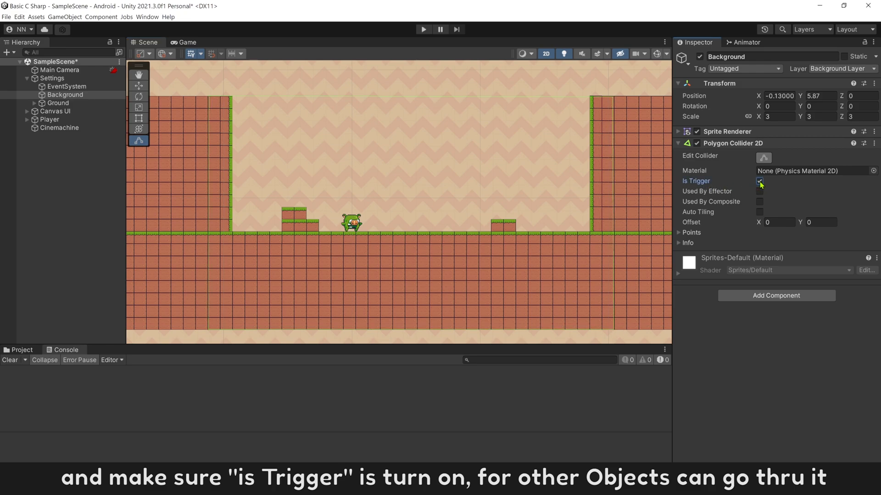
- Select the Cinemachine camera and its Confiner 2D Bounding Shape 2D slot awaiting the polygon collider
{"action": "left_click", "coordinate": [58, 127]}
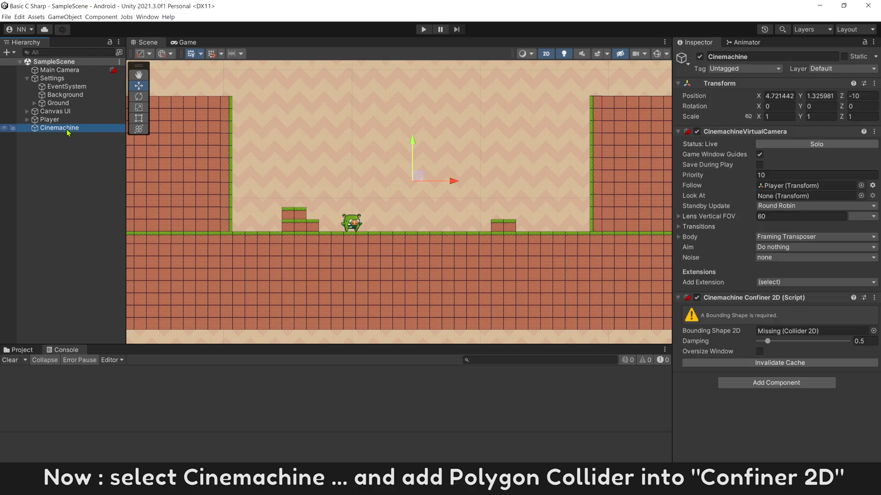
{"action": "left_click", "coordinate": [65, 95]}
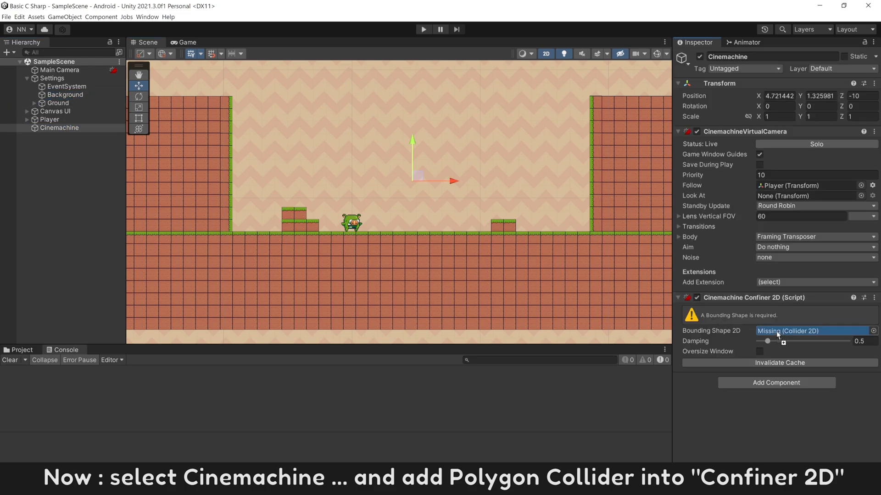
{"action": "left_click", "coordinate": [423, 29]}
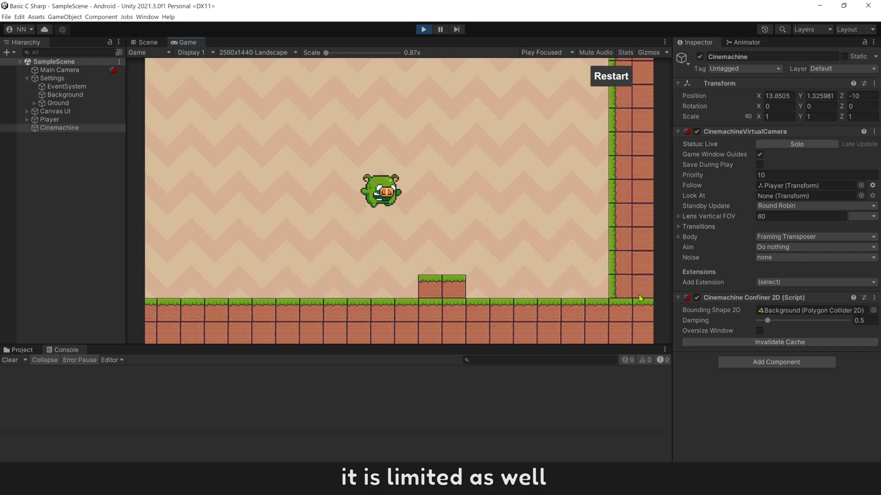
- Assign Background's polygon collider as the bounding shape and play-test the confined camera
{"action": "left_click", "coordinate": [49, 120]}
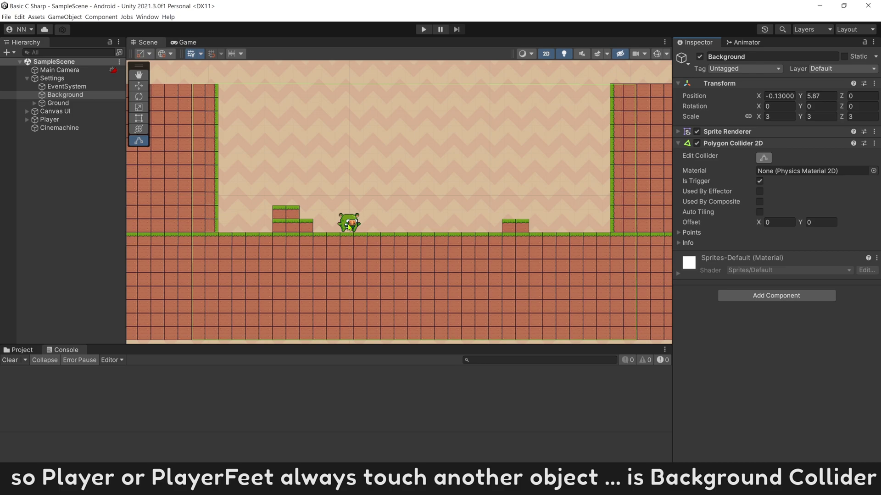
{"action": "mouse_move", "coordinate": [349, 234]}
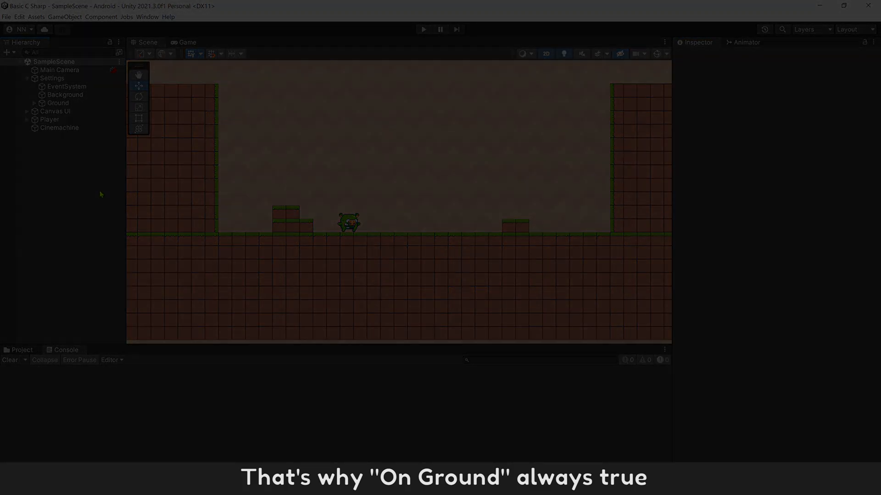
- Create a new user layer 10 named 'Background Layer'
{"action": "left_click", "coordinate": [66, 102]}
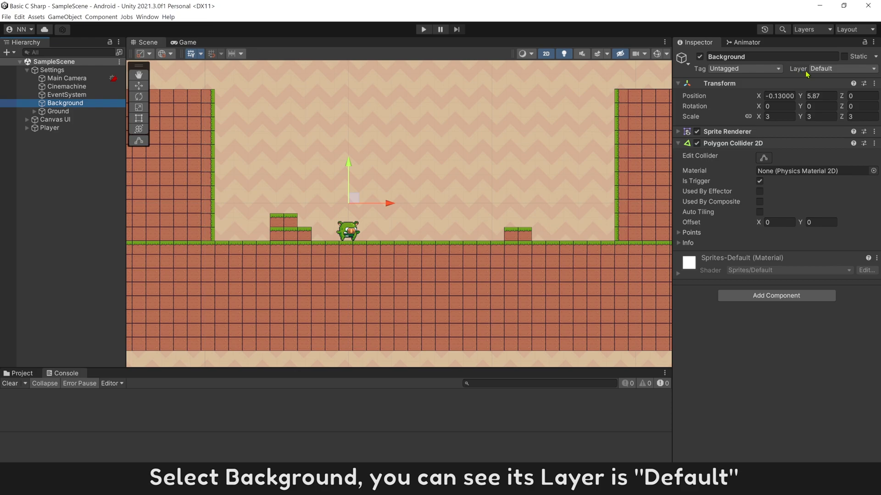
{"action": "left_click", "coordinate": [50, 128]}
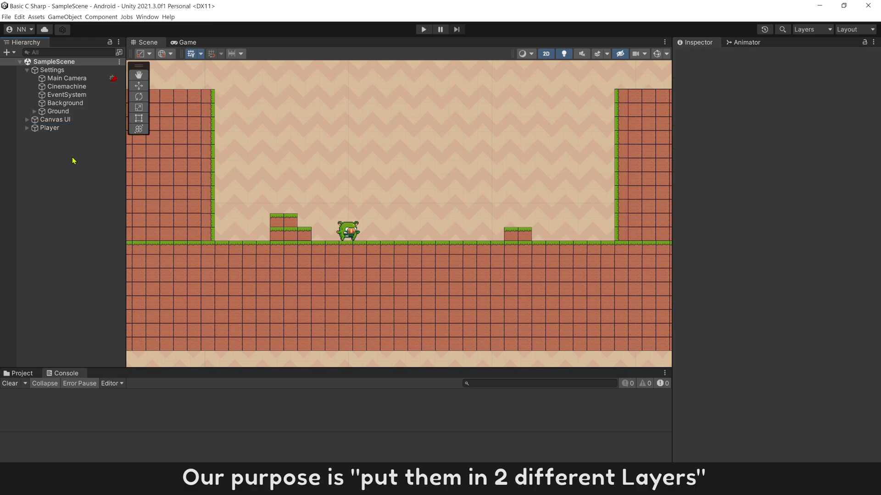
{"action": "left_click", "coordinate": [65, 103]}
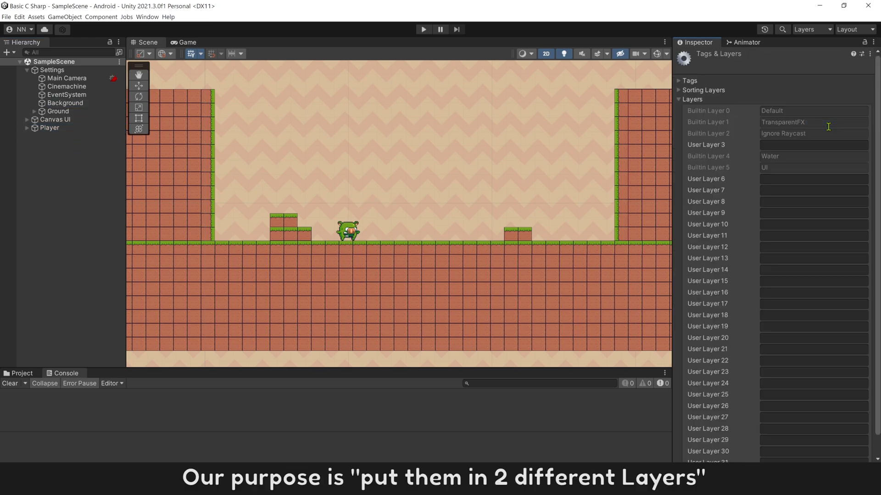
{"action": "left_click", "coordinate": [812, 223]}
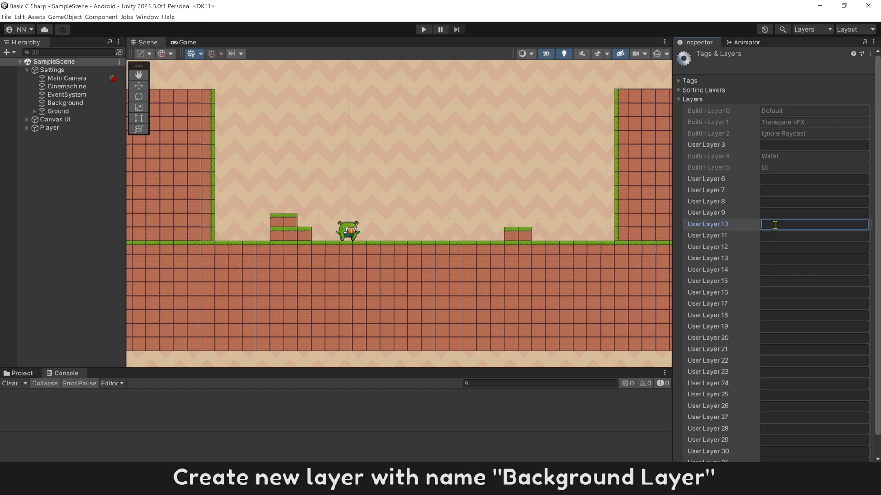
{"action": "type", "text": "Background Layer"}
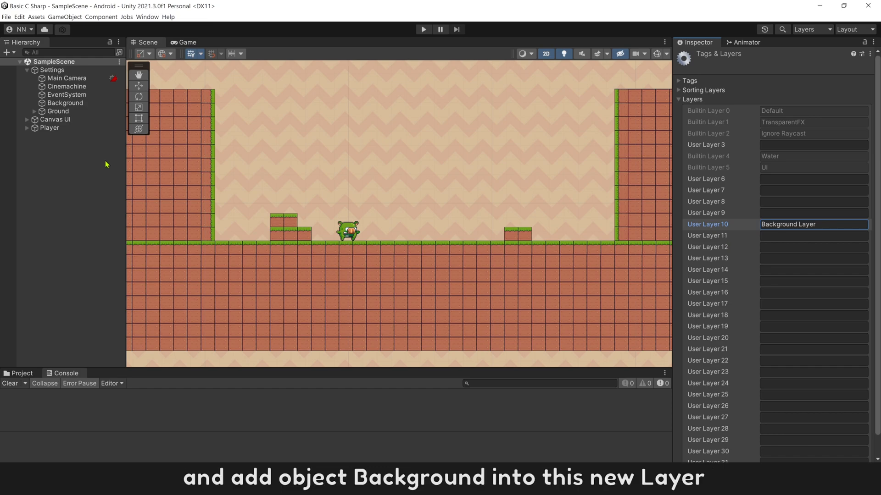
{"action": "left_click", "coordinate": [65, 103]}
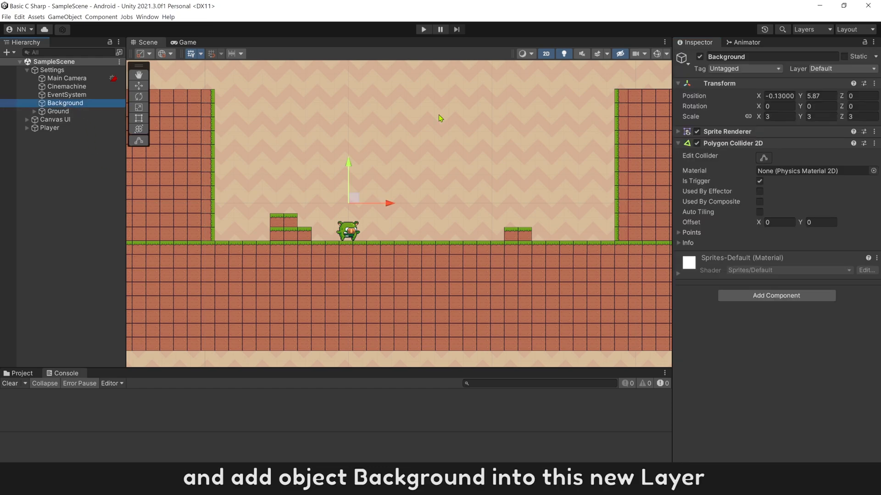
- Assign the Background object to the new Background Layer
{"action": "left_click", "coordinate": [834, 69]}
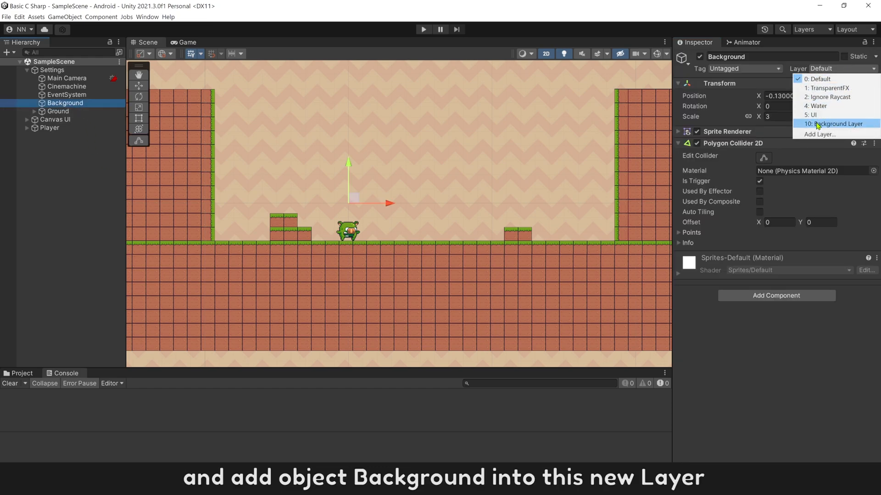
{"action": "left_click", "coordinate": [837, 124]}
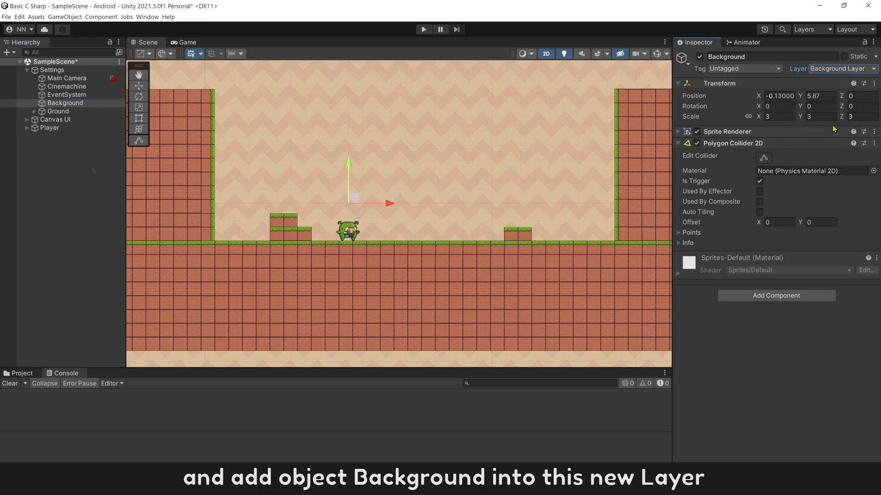
{"action": "left_click", "coordinate": [50, 127]}
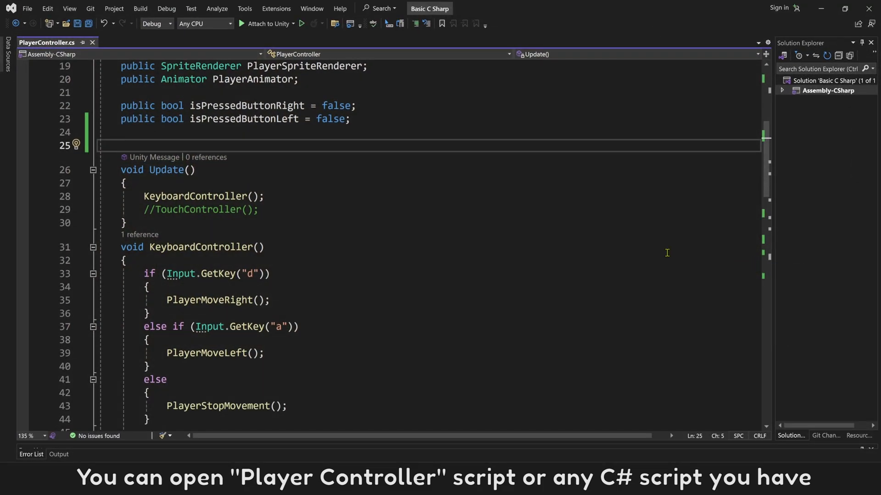
- Write a private Awake method in PlayerController calling Physics2D.IgnoreLayerCollision() with no arguments yet
{"action": "type", "text": "a"}
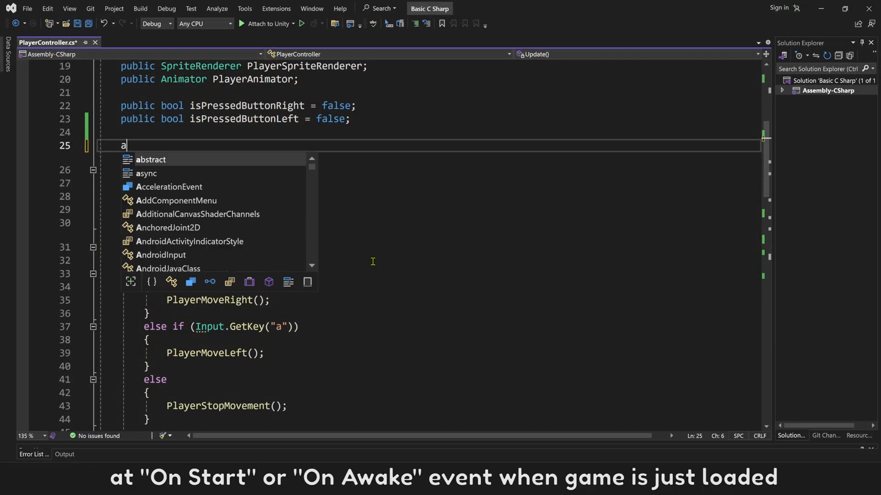
{"action": "type", "text": "wake("}
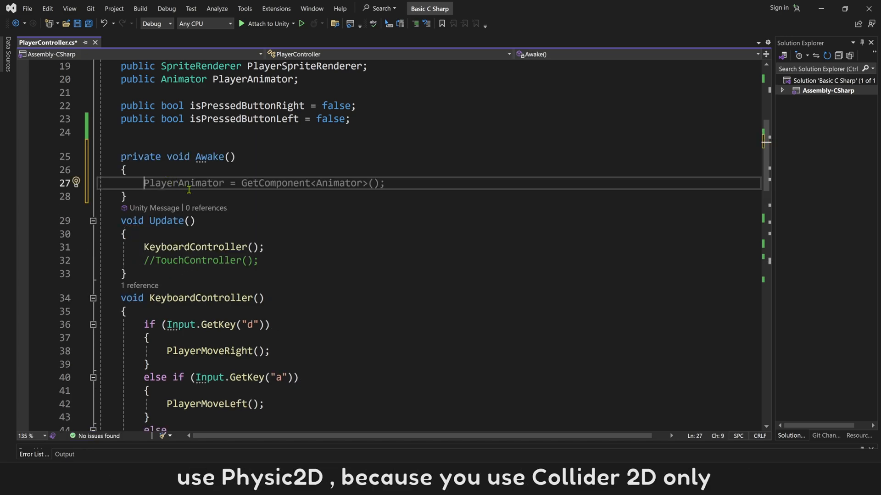
{"action": "type", "text": "Physic"}
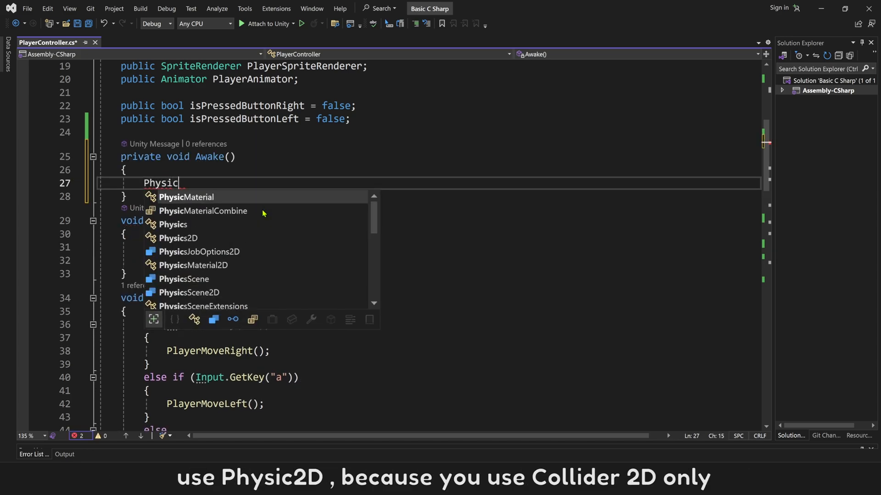
{"action": "type", "text": "s2D physics = GetComponent<Physics2D>();"}
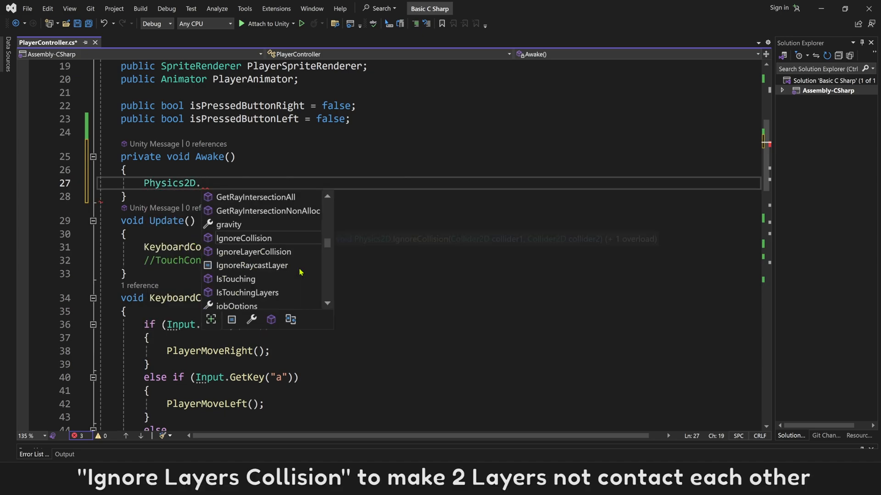
{"action": "type", "text": "IgnoreLayerCollision"}
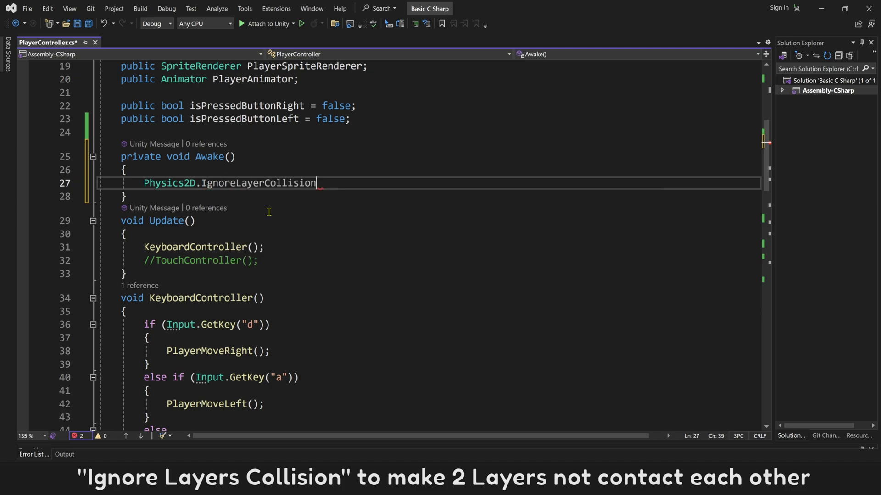
{"action": "type", "text": "();"}
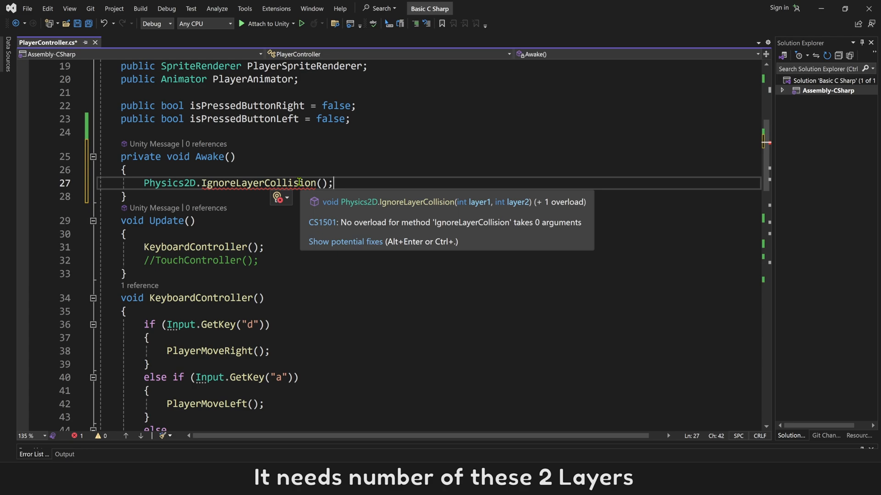
{"action": "mouse_move", "coordinate": [464, 211]}
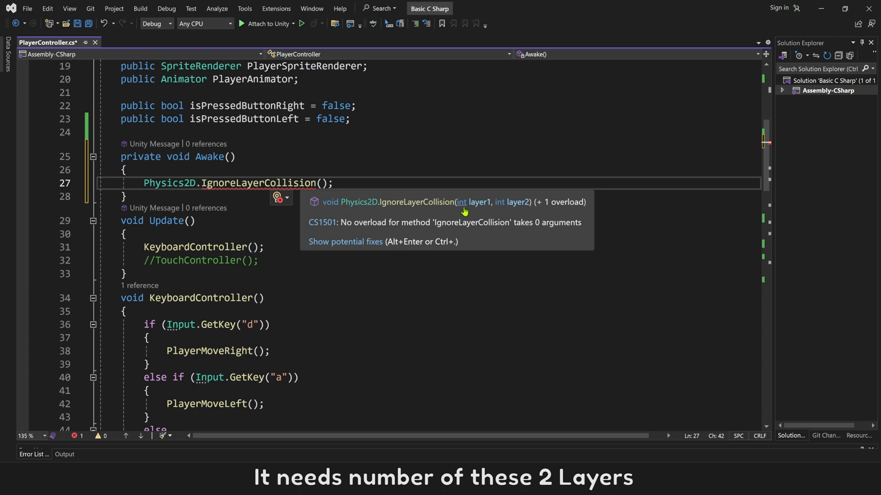
{"action": "mouse_move", "coordinate": [501, 211]}
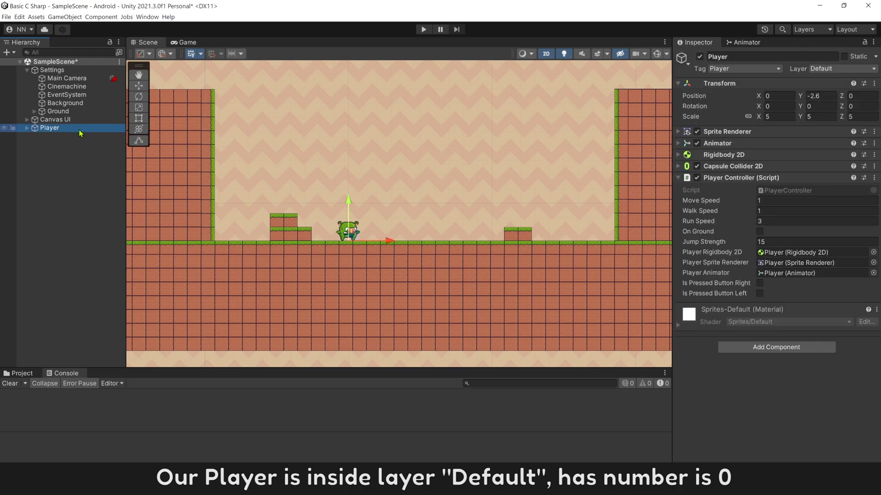
{"action": "left_click", "coordinate": [832, 68]}
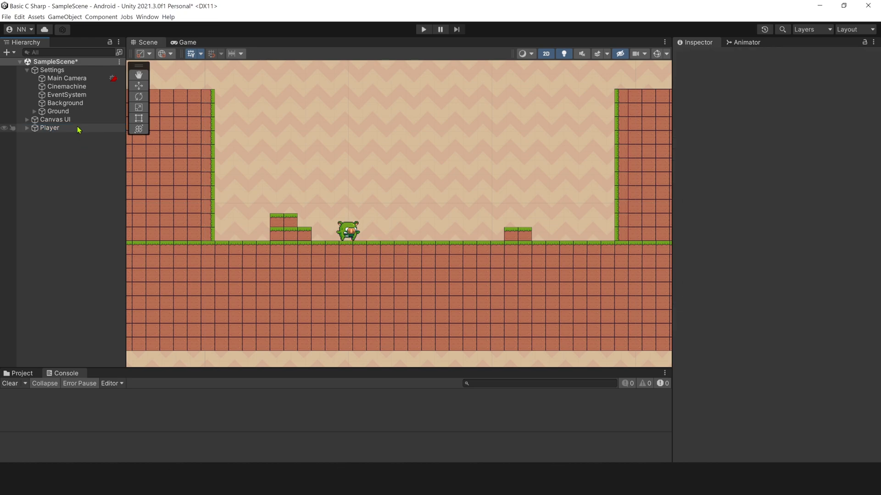
{"action": "left_click", "coordinate": [65, 103]}
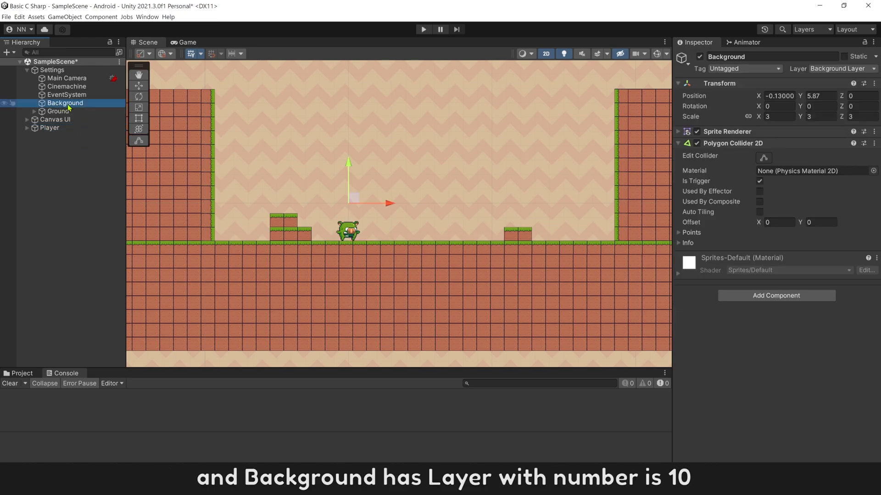
{"action": "left_click", "coordinate": [841, 68]}
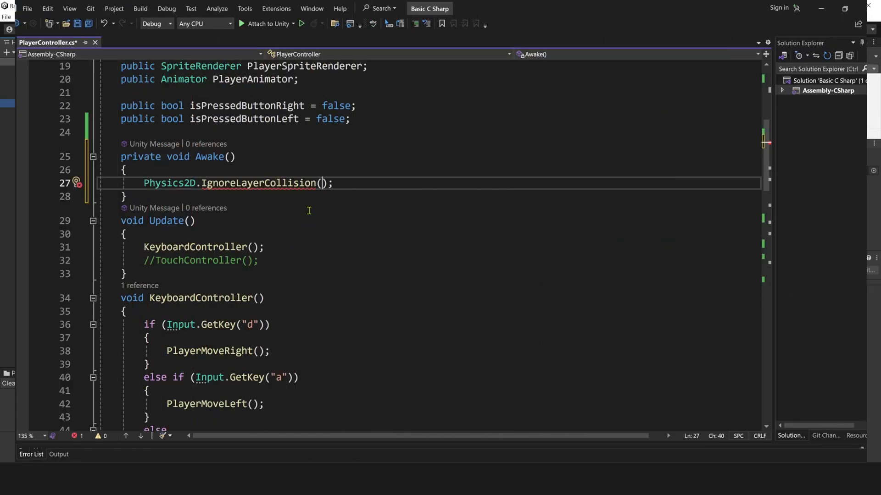
- Fill in 0,10 as the IgnoreLayerCollision arguments so layers 0 and 10 ignore each other
{"action": "type", "text": "0"}
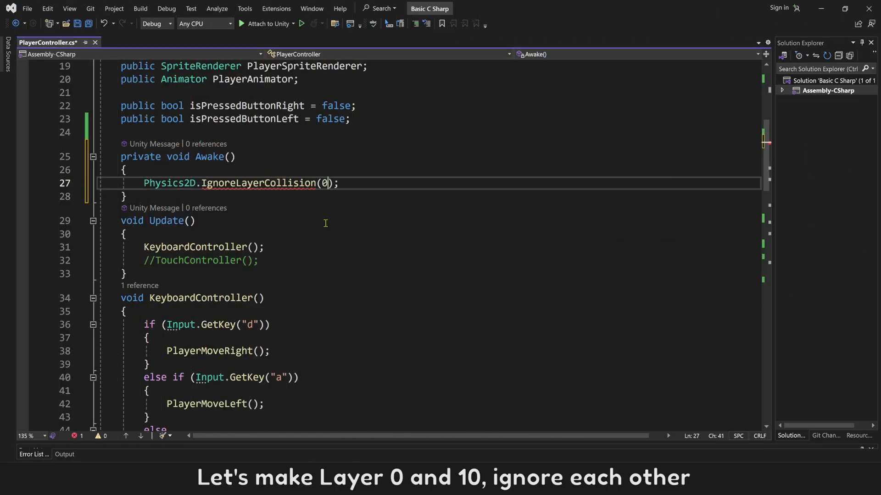
{"action": "type", "text": ",10"}
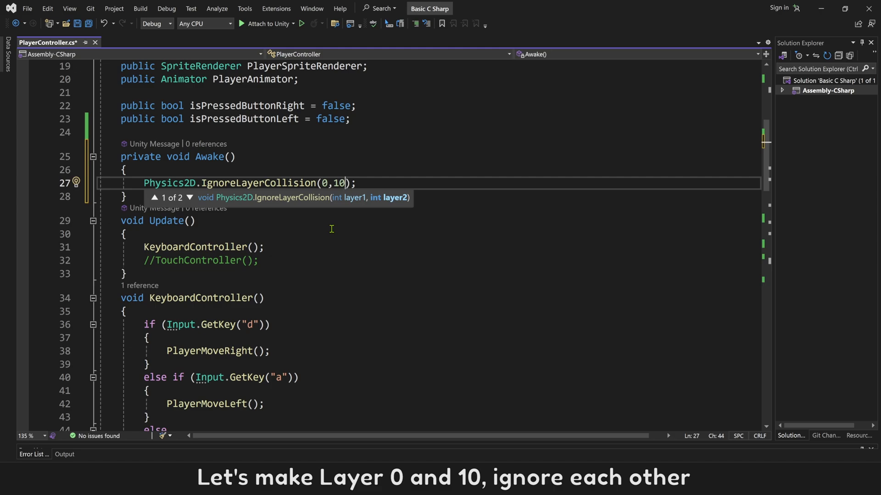